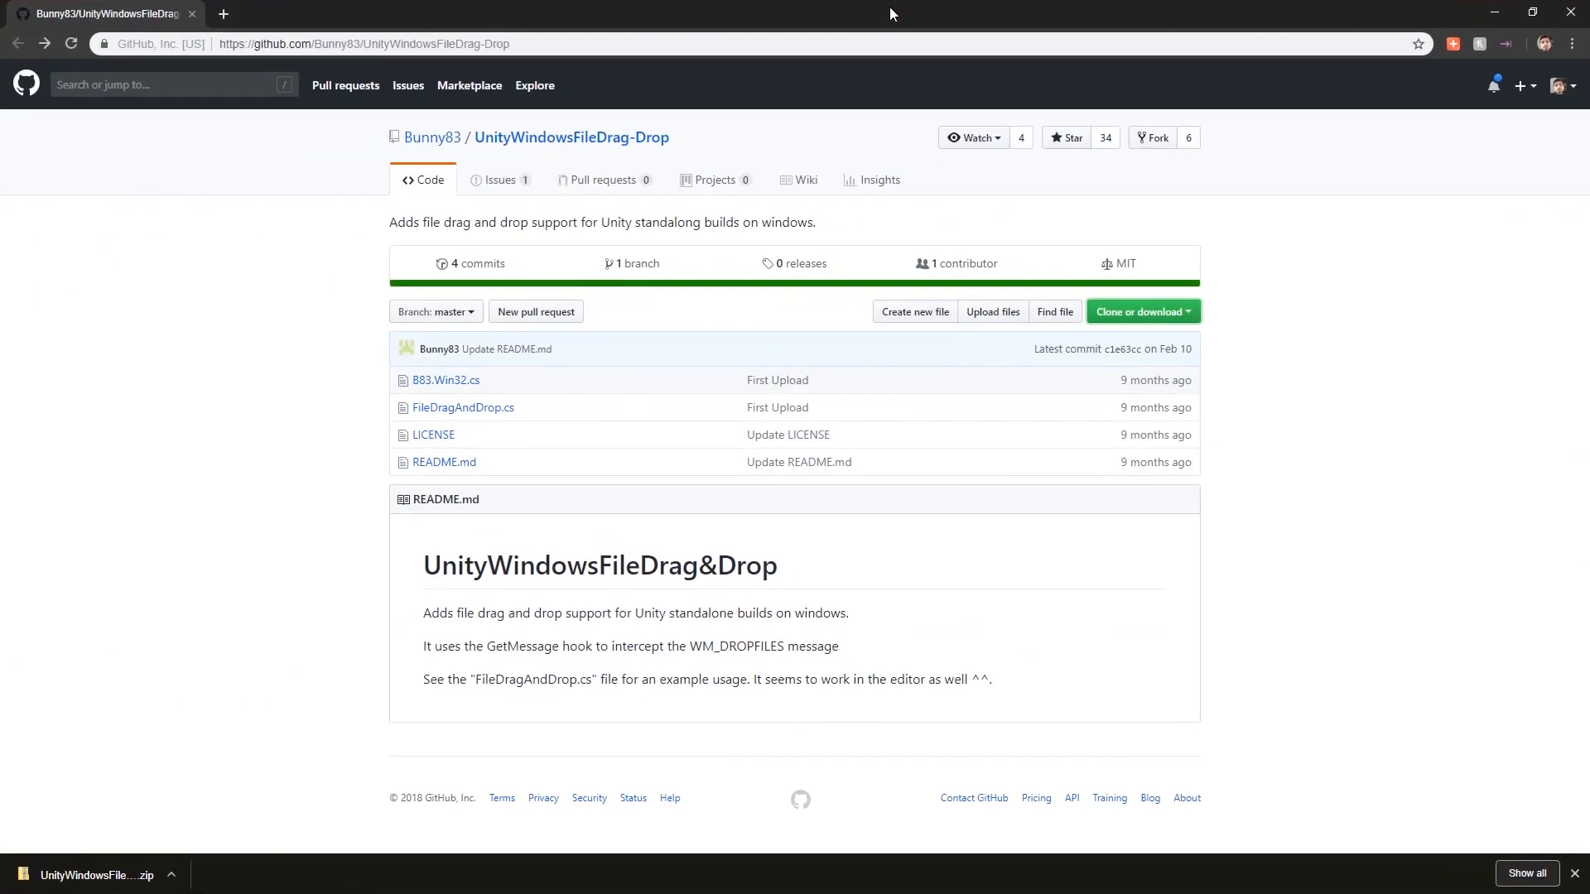
mouse_move(1274, 410)
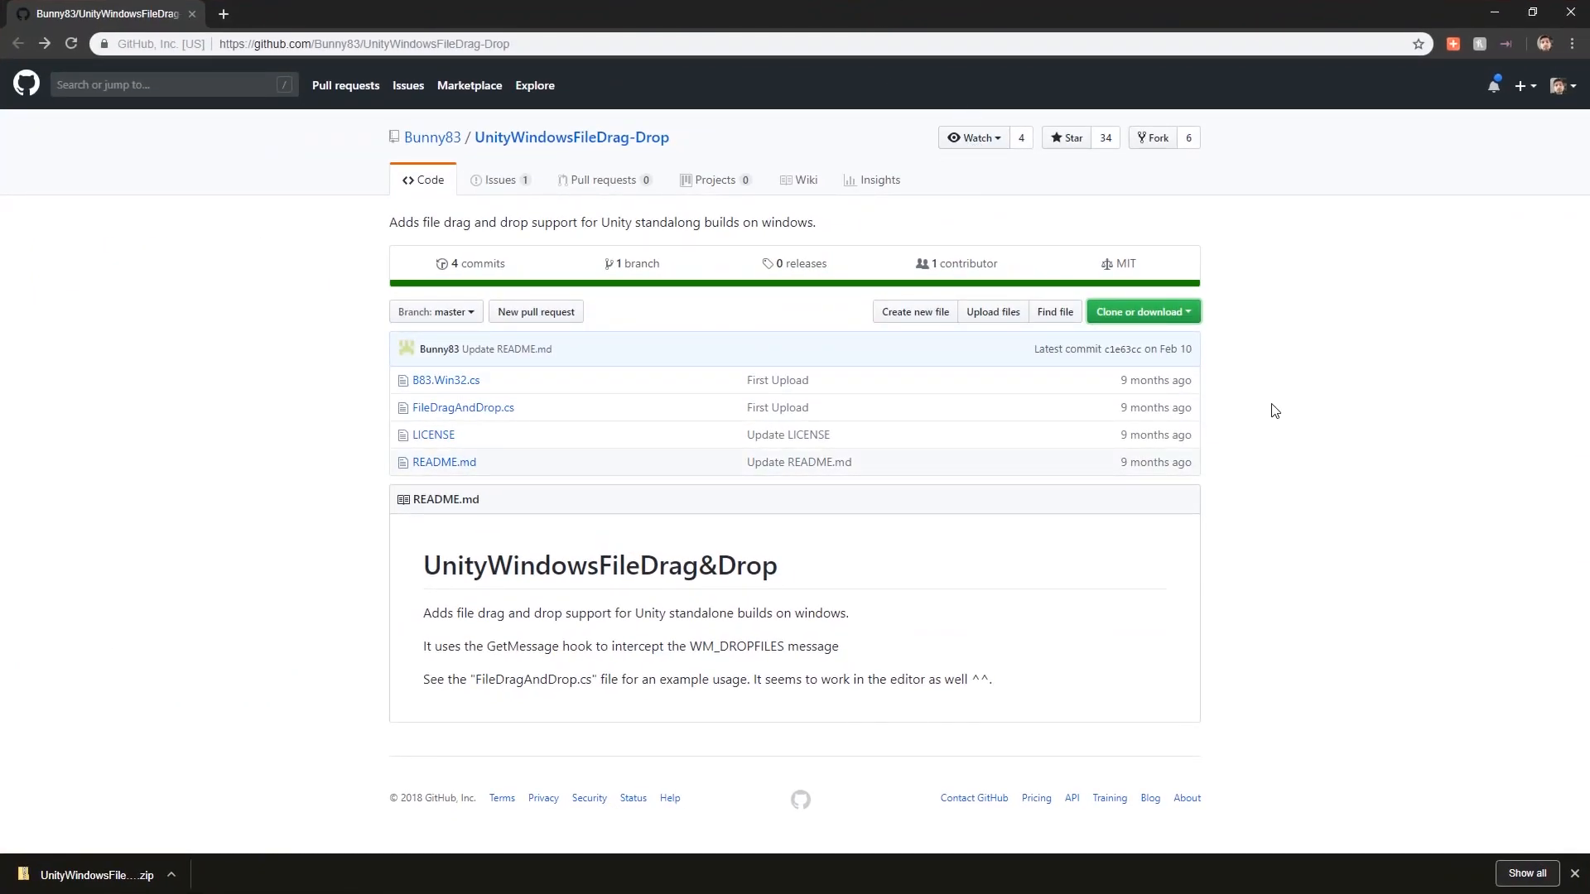
mouse_move(1030, 404)
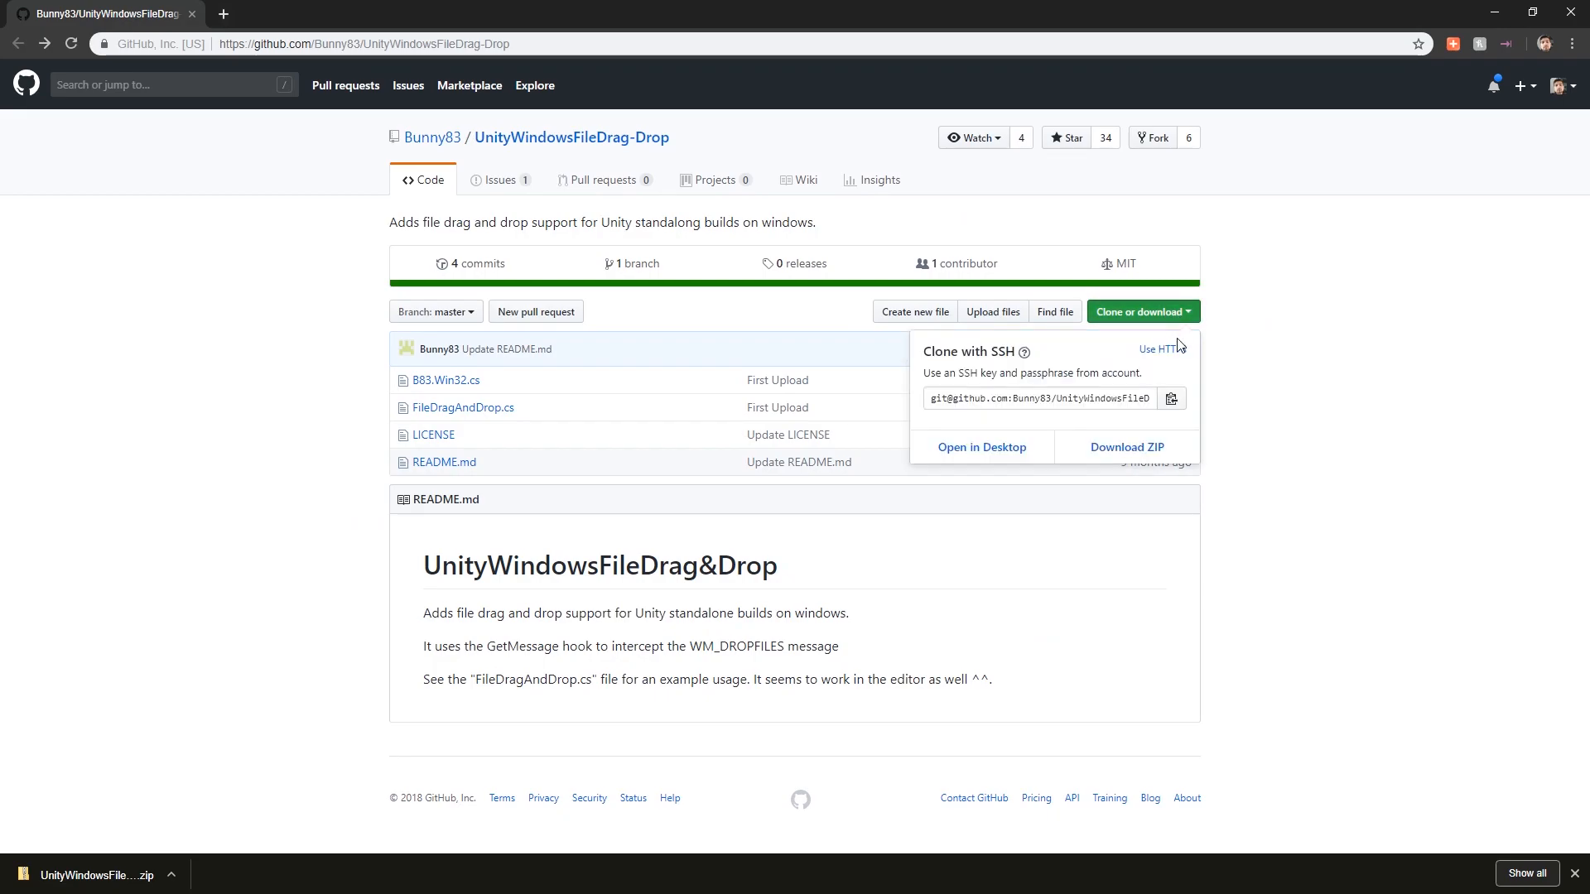
Download the UnityWindowsFileDrag-Drop repository from GitHub as a ZIP archive.
click(1125, 447)
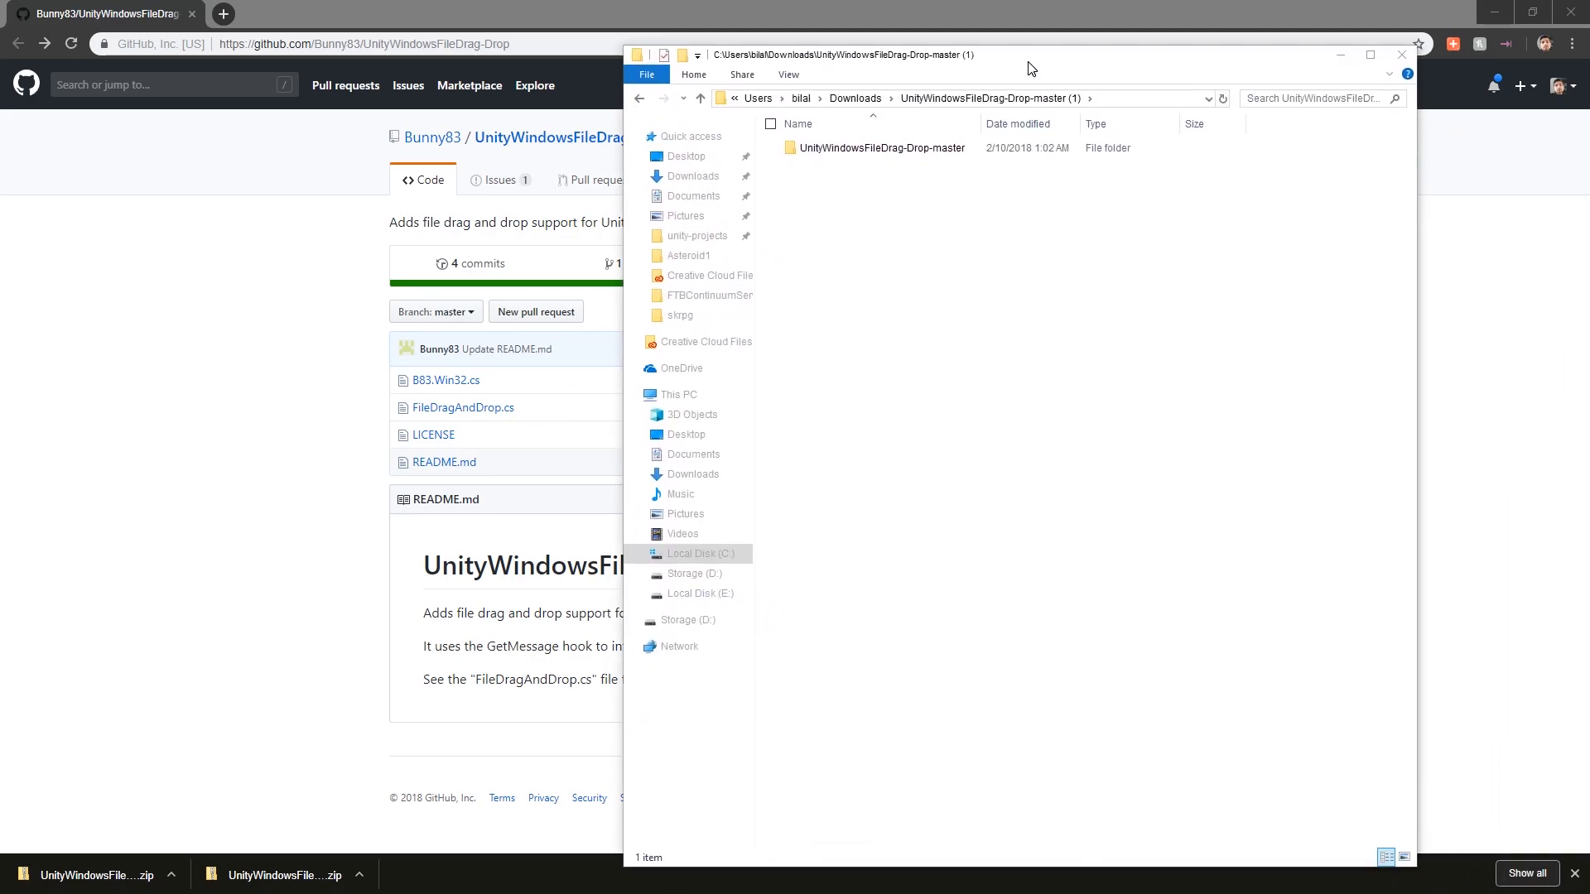
Select the extracted UnityWindowsFileDrag-Drop-master folder in File Explorer for the Unity Assets.
click(881, 147)
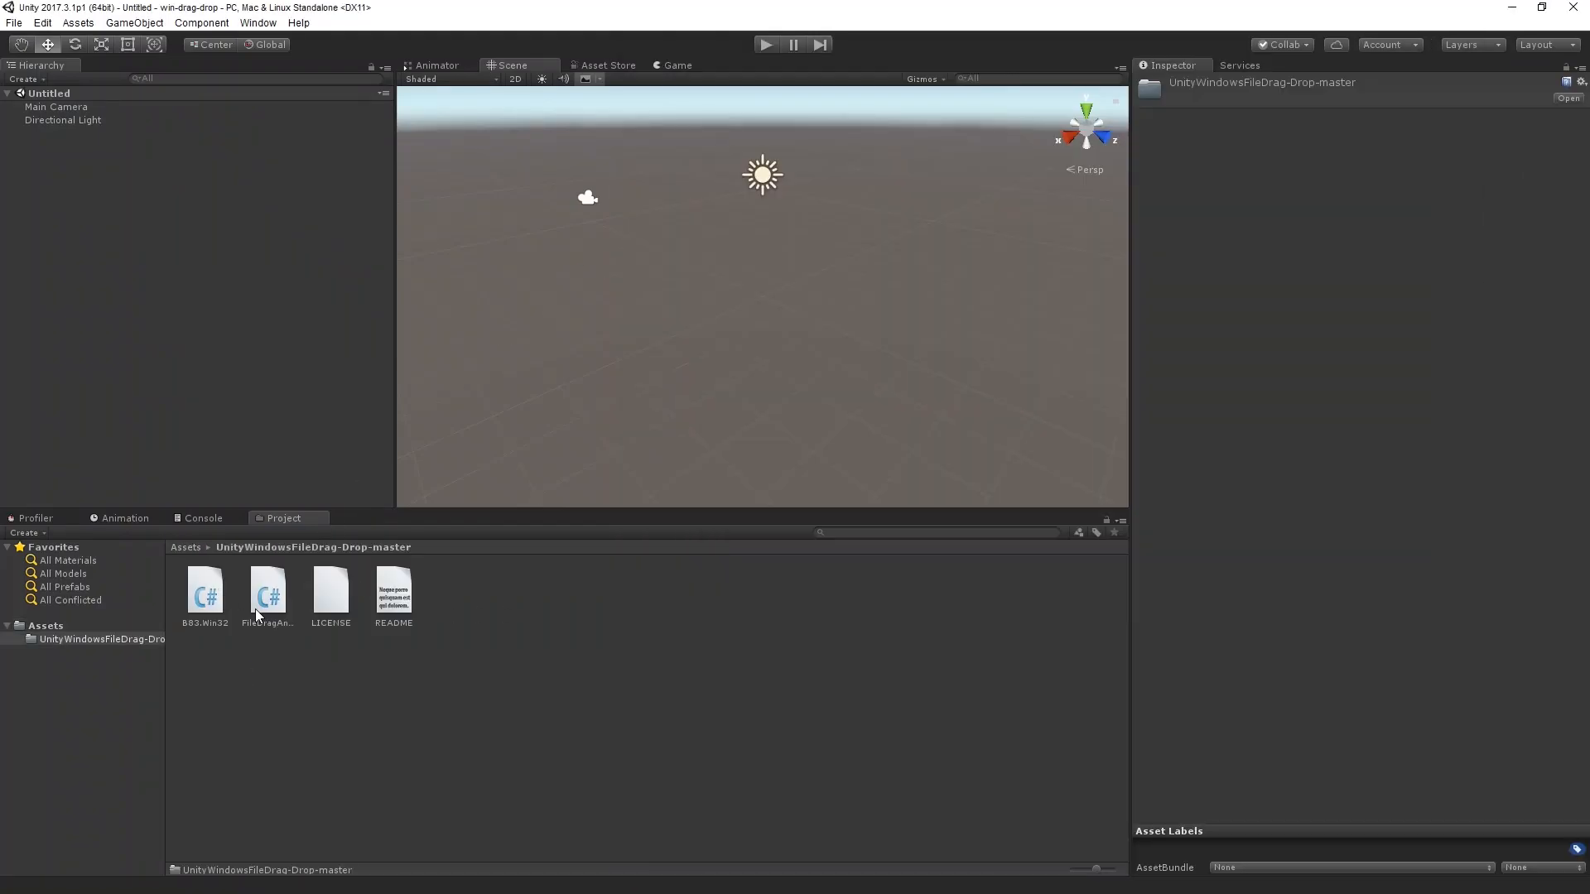
Preview the B83.Win32 and FileDragAndDrop scripts, then open B83.Win32 in Visual Studio.
click(205, 593)
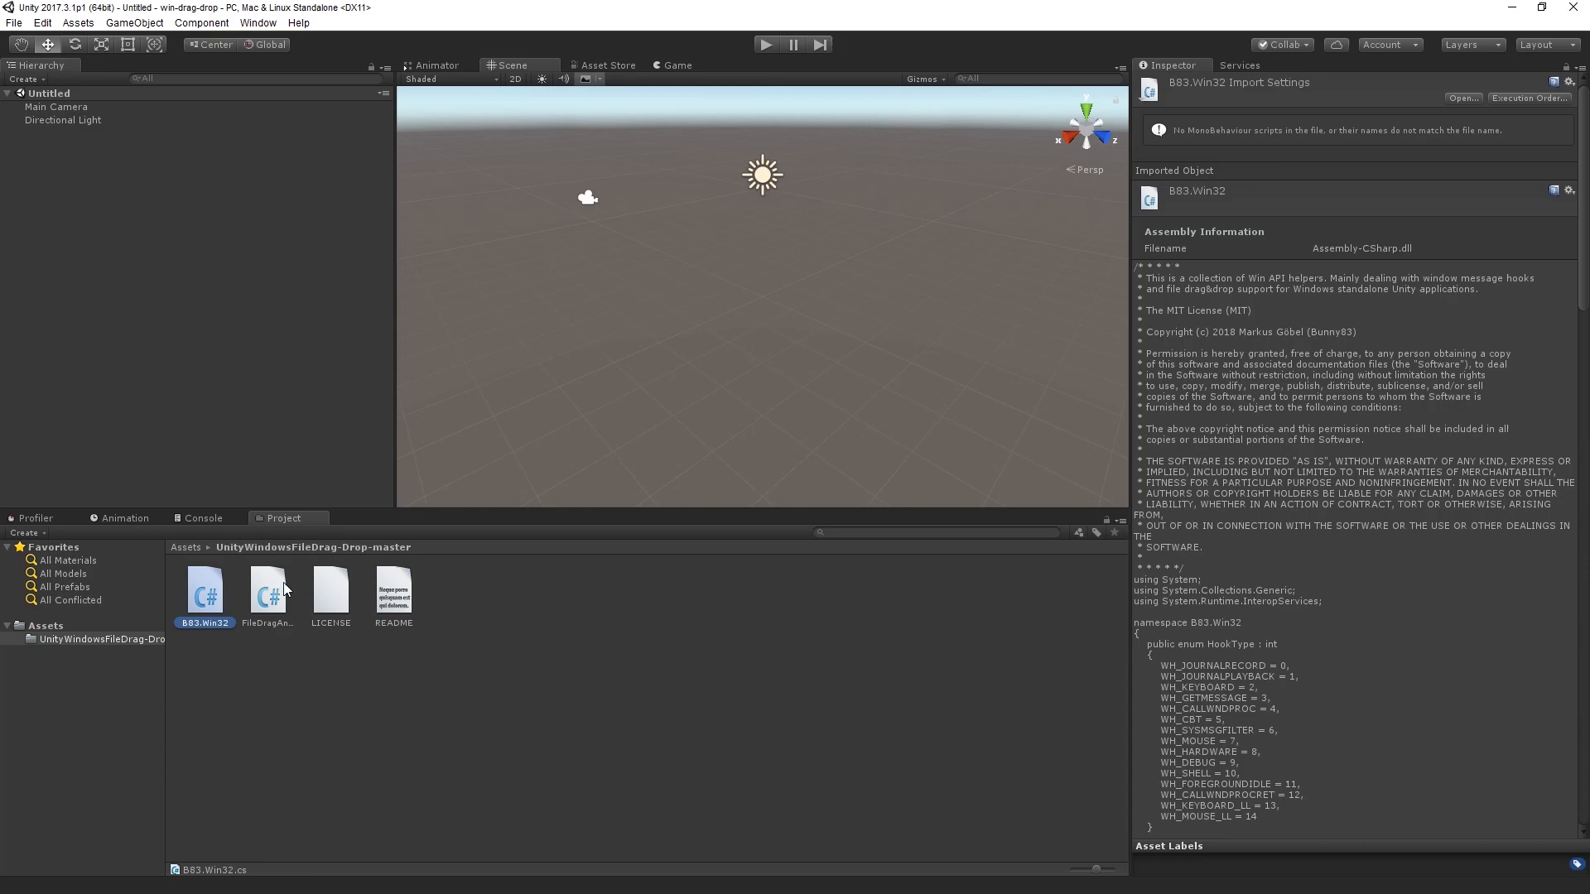
click(267, 590)
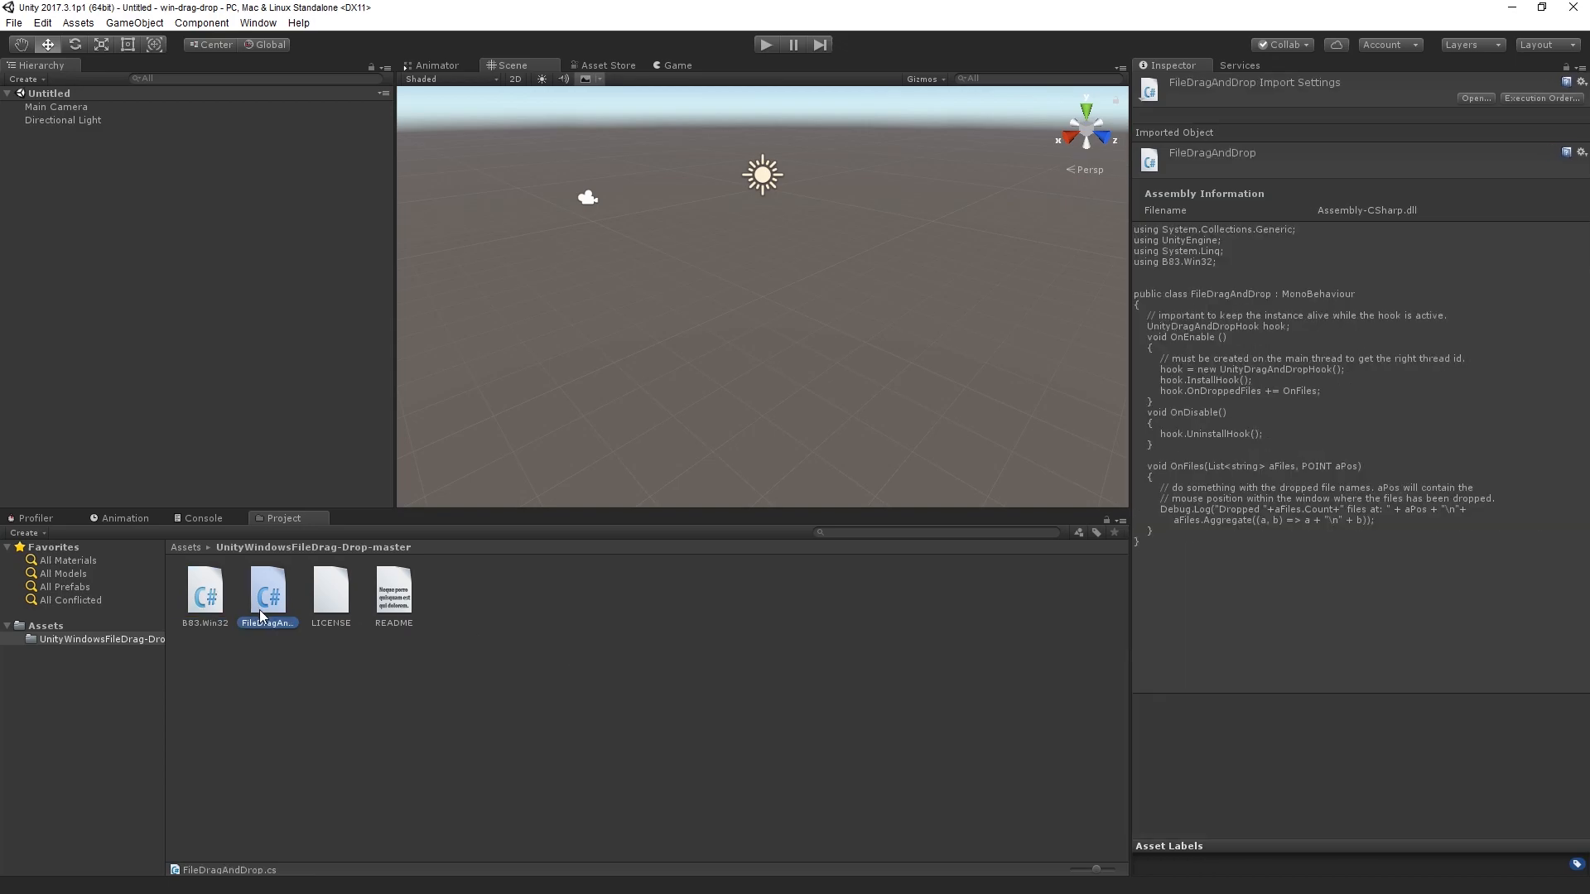
double_click(267, 591)
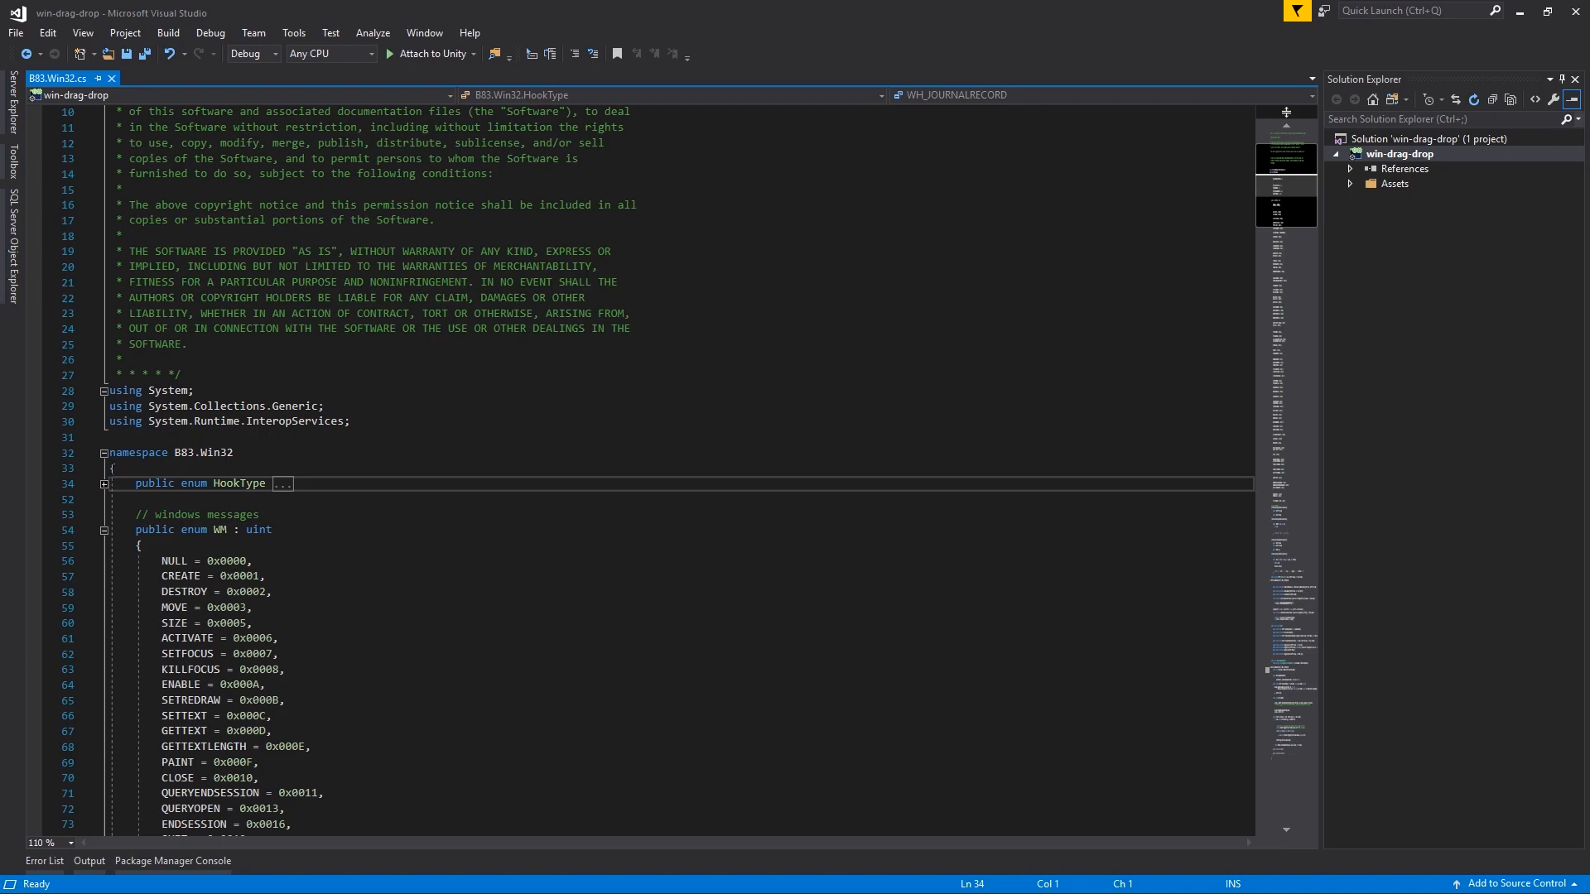
Scroll through B83.Win32.cs and collapse the UnityDragAndDropHook class body.
click(104, 529)
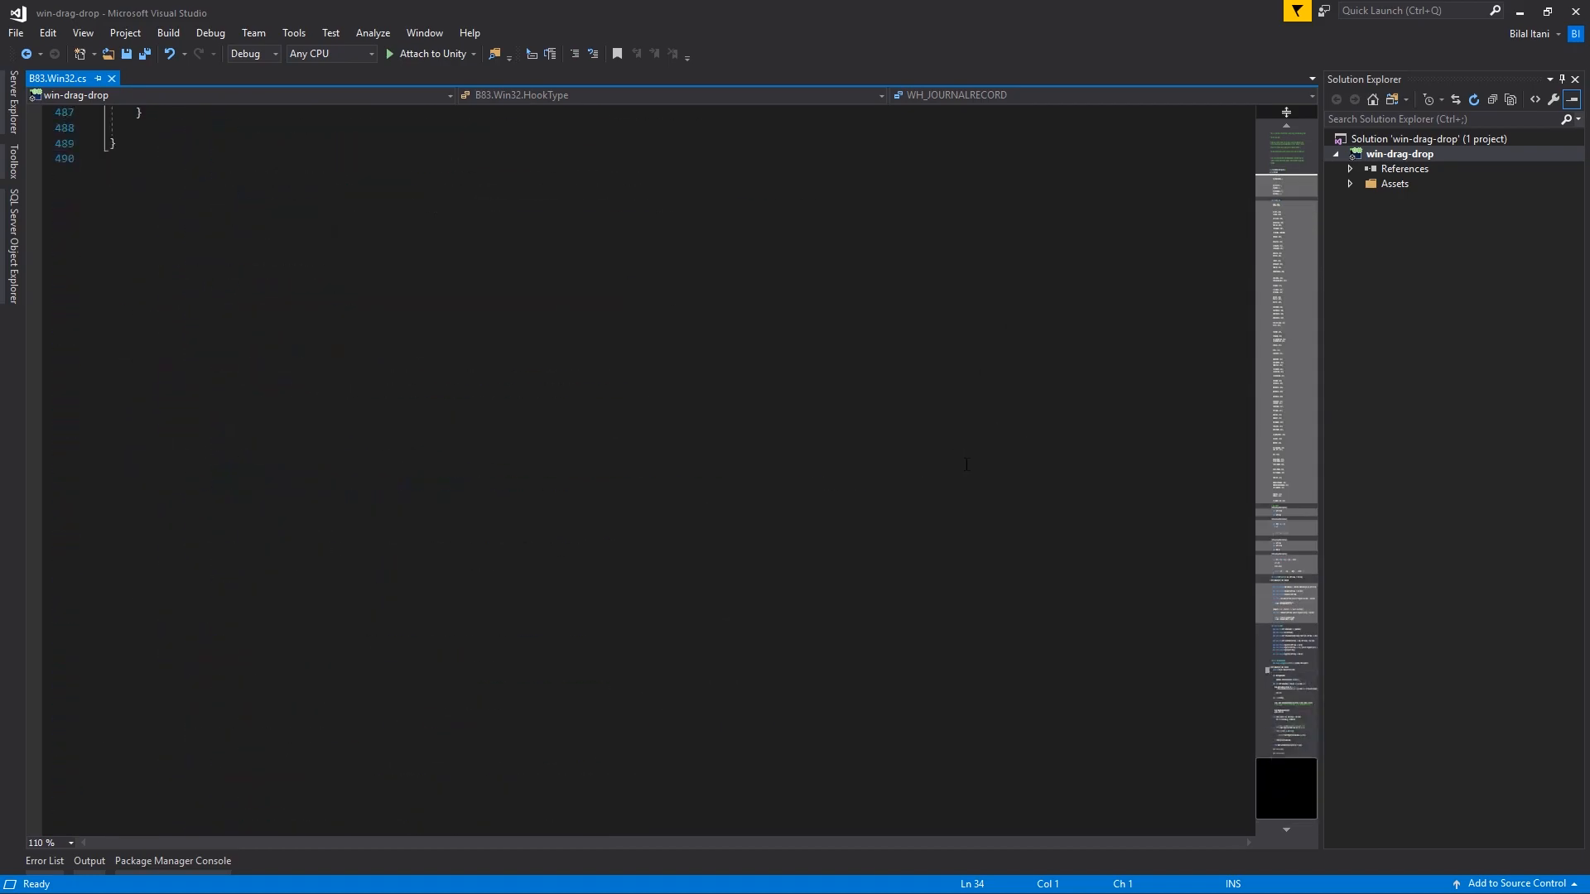
scroll(up, 3)
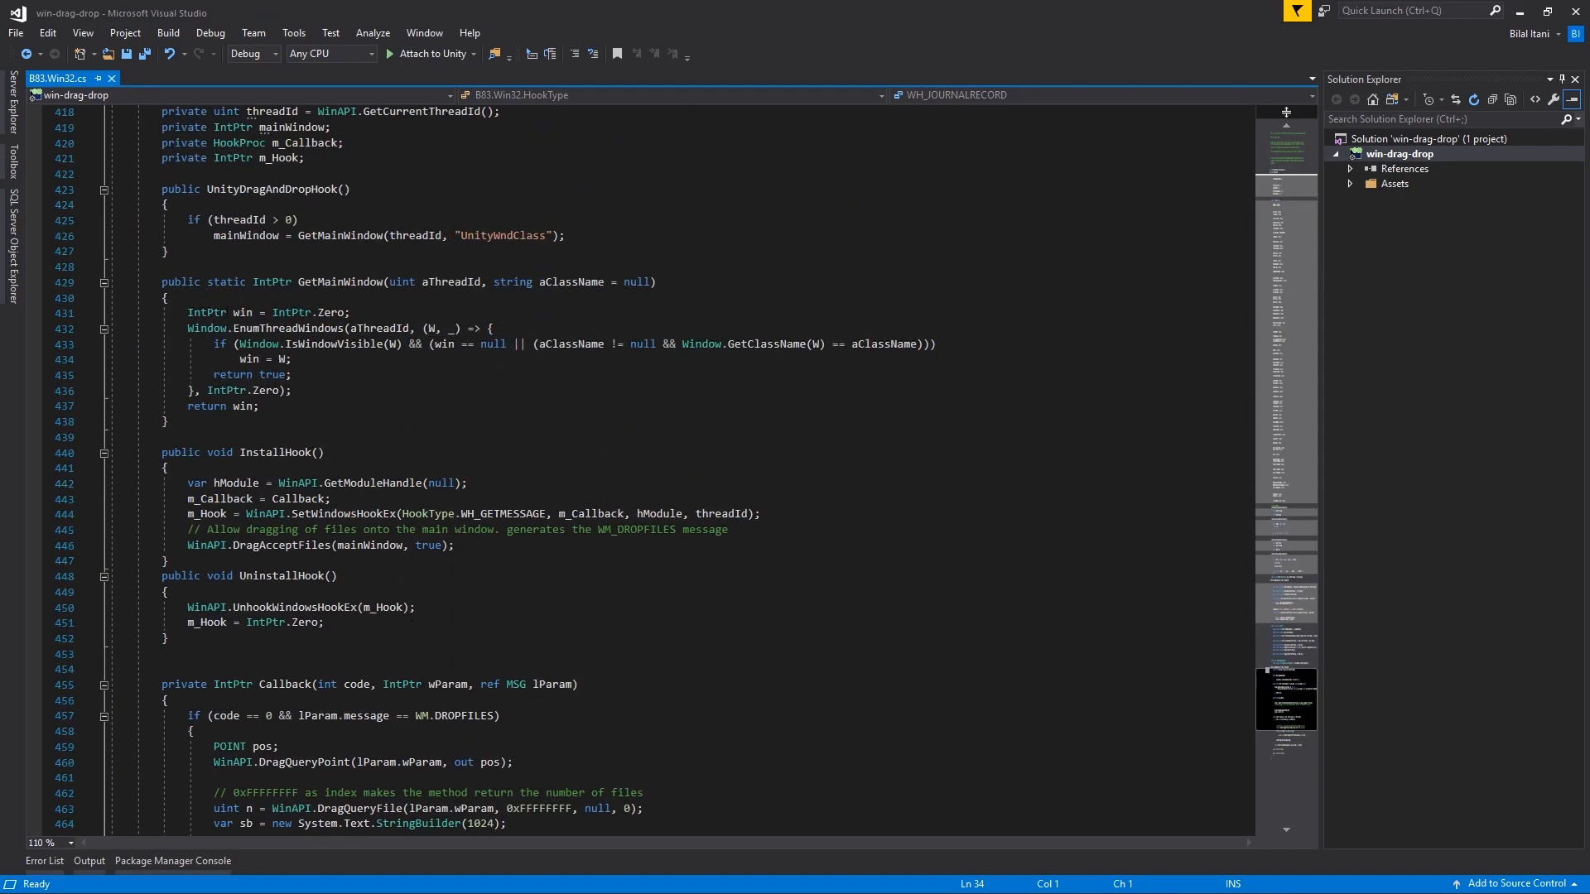
scroll(up, 3)
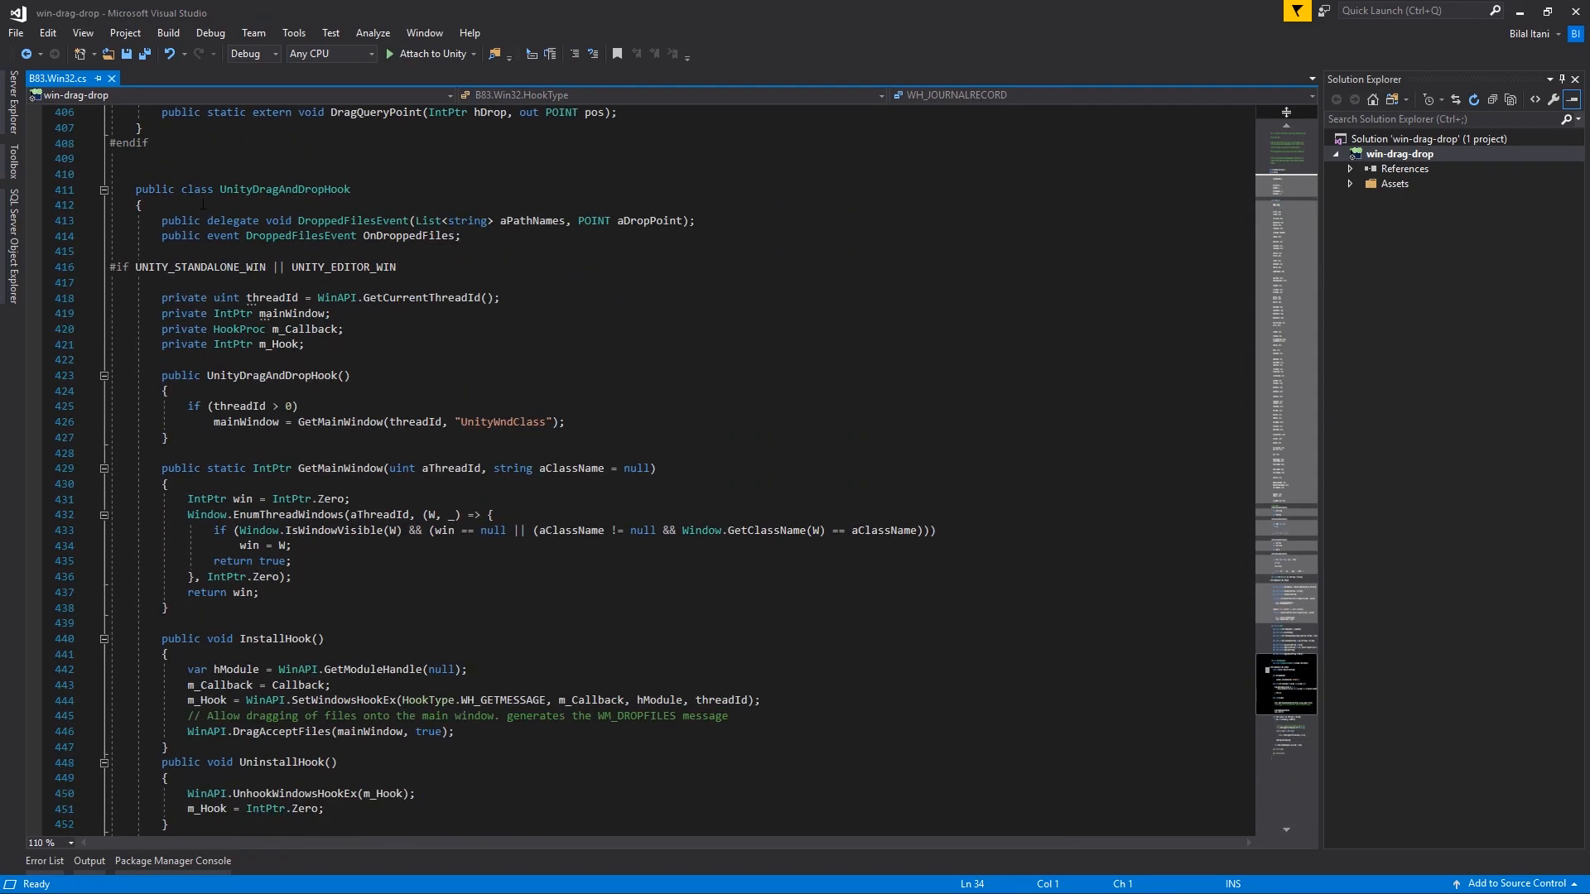
click(102, 189)
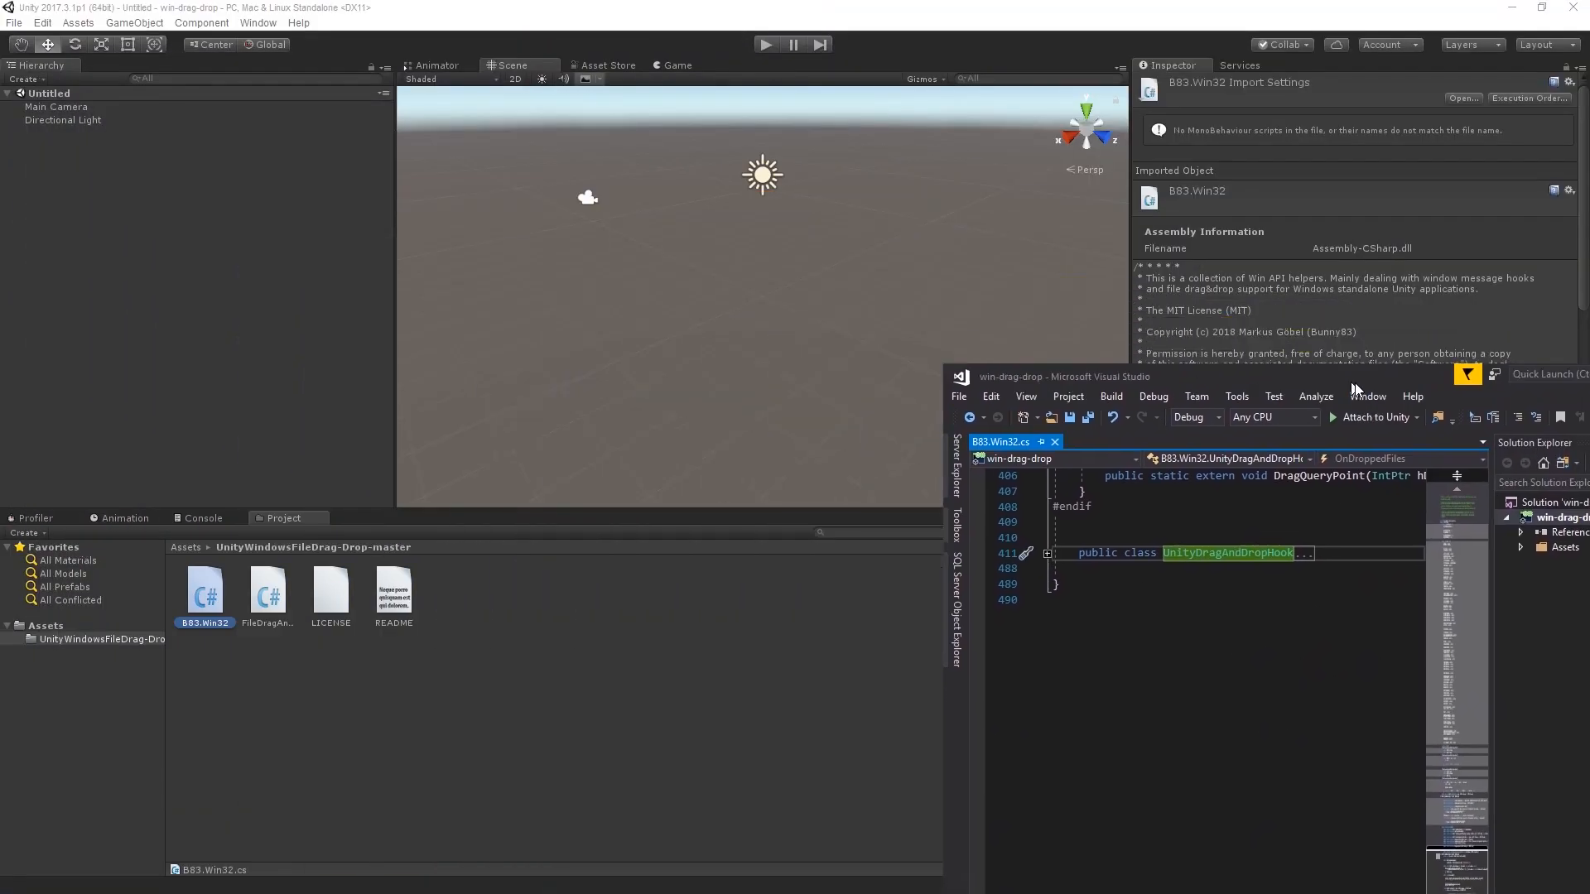
Preview FileDragAndDrop.cs and open it in Visual Studio for editing.
click(266, 593)
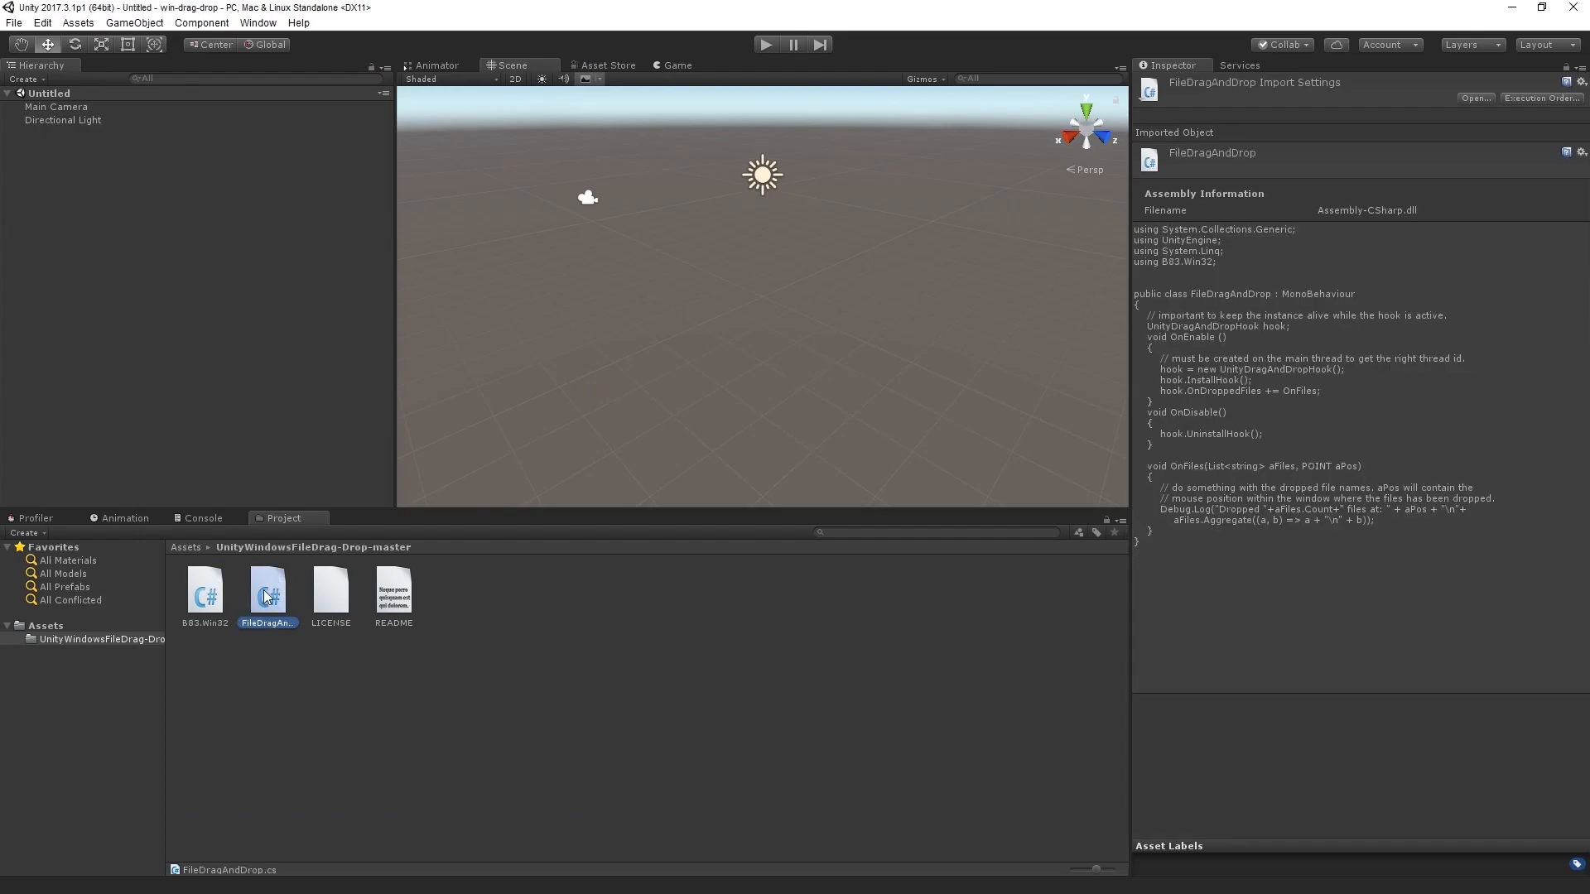
double_click(267, 592)
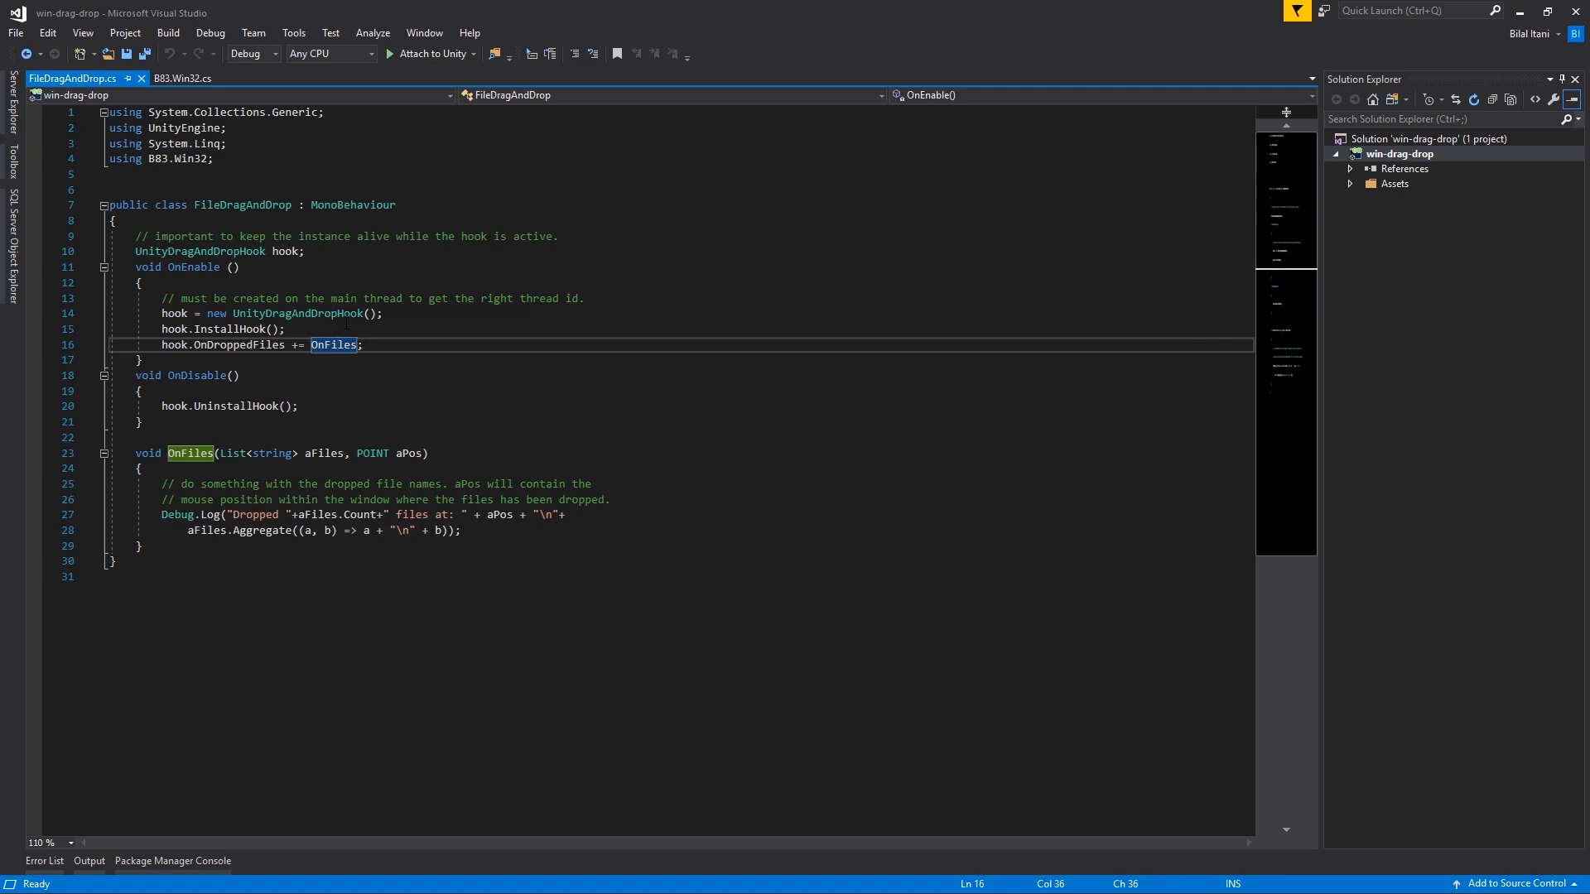
click(239, 345)
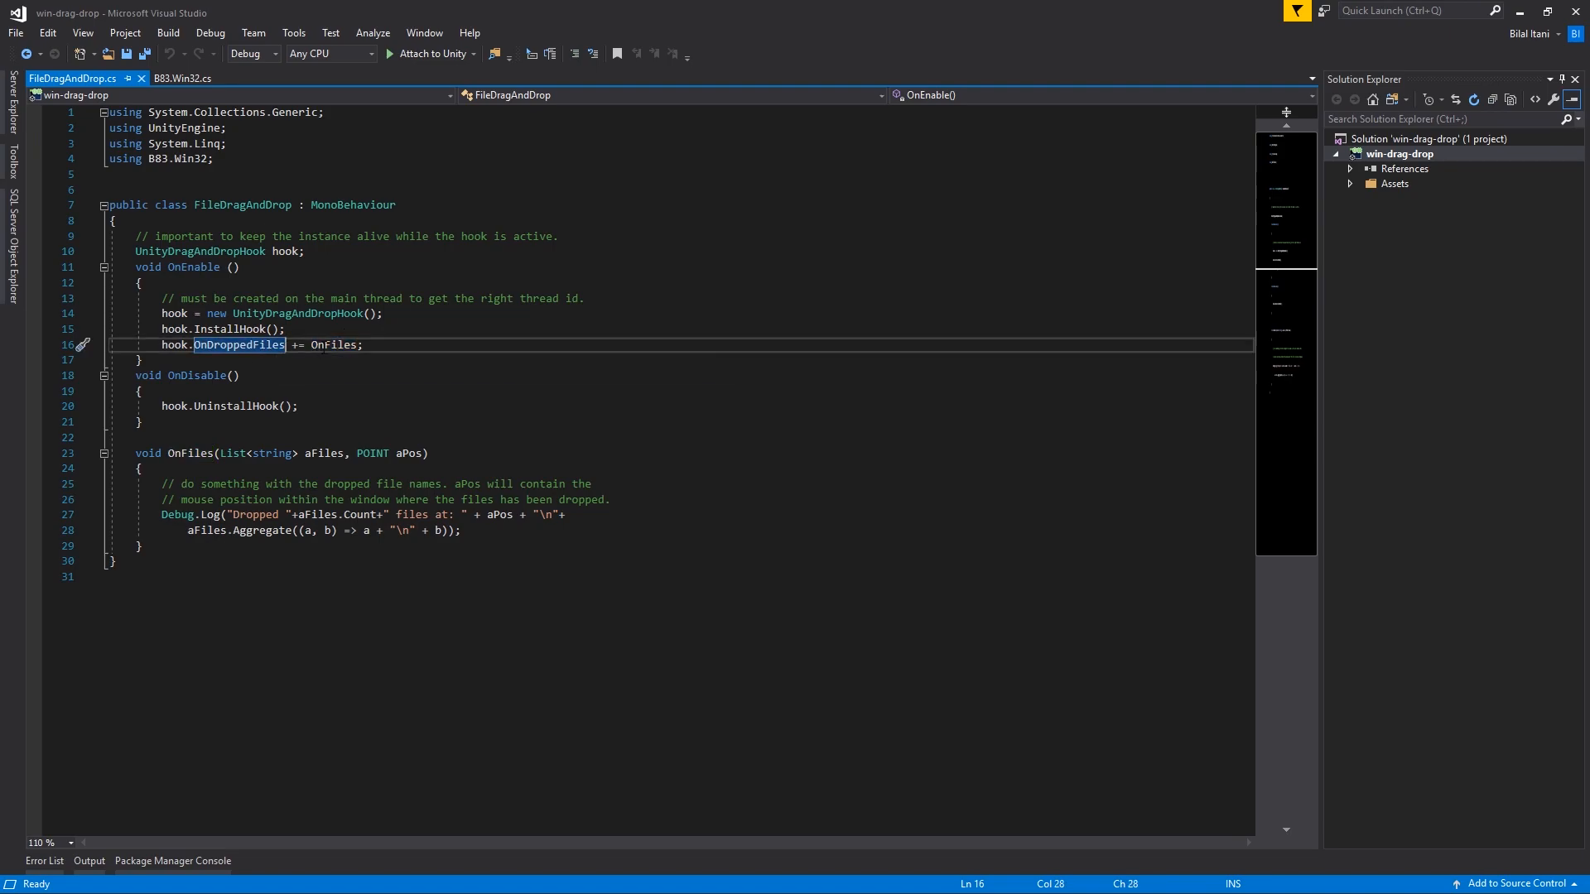
click(266, 344)
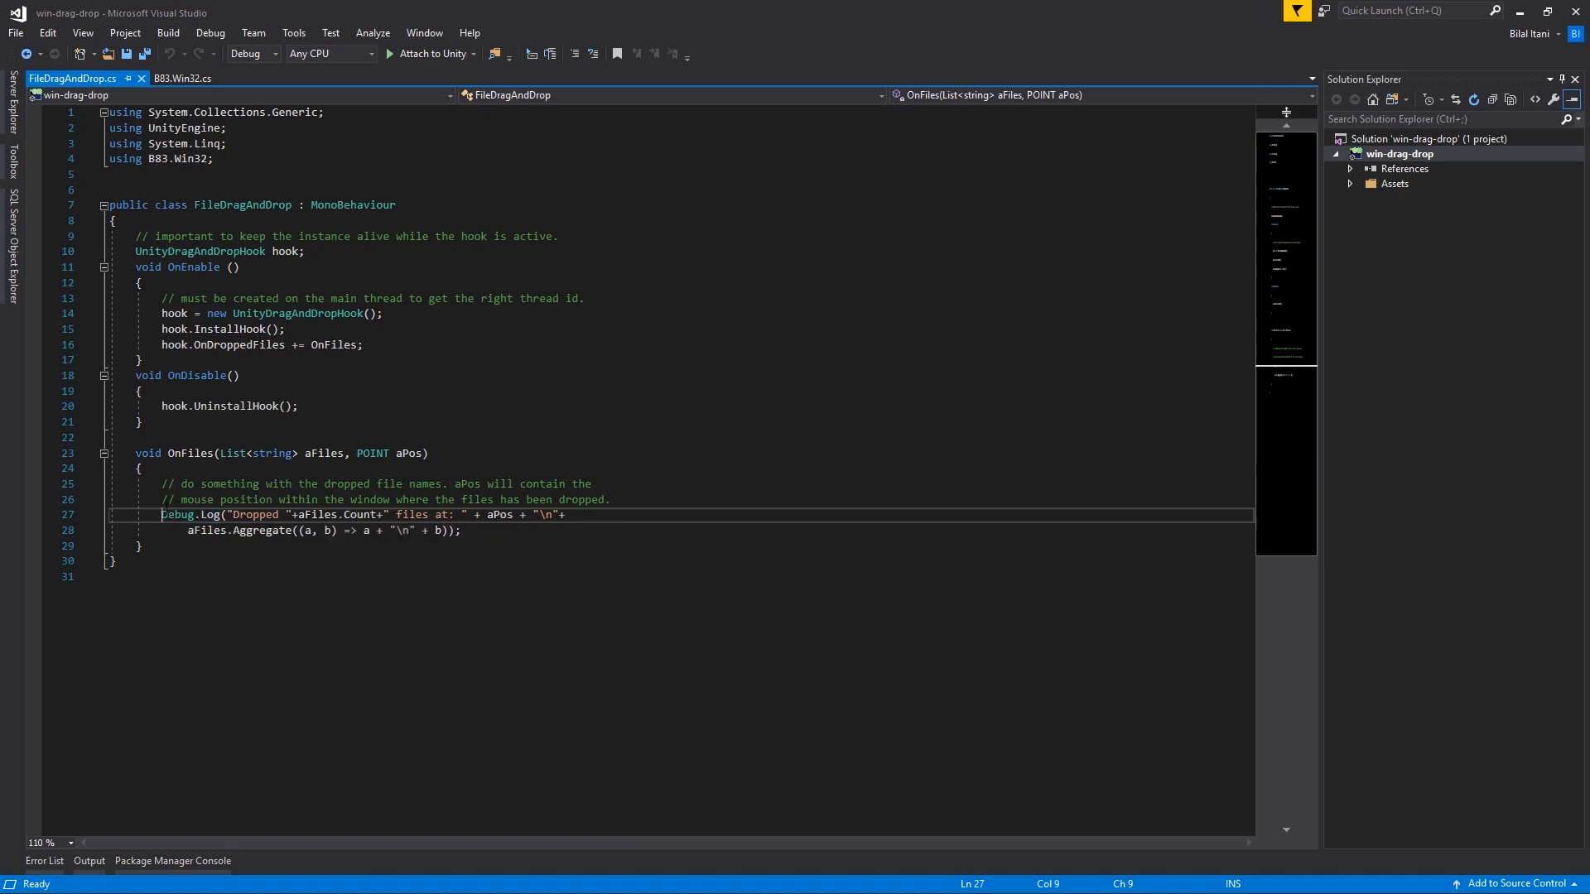
double_click(259, 530)
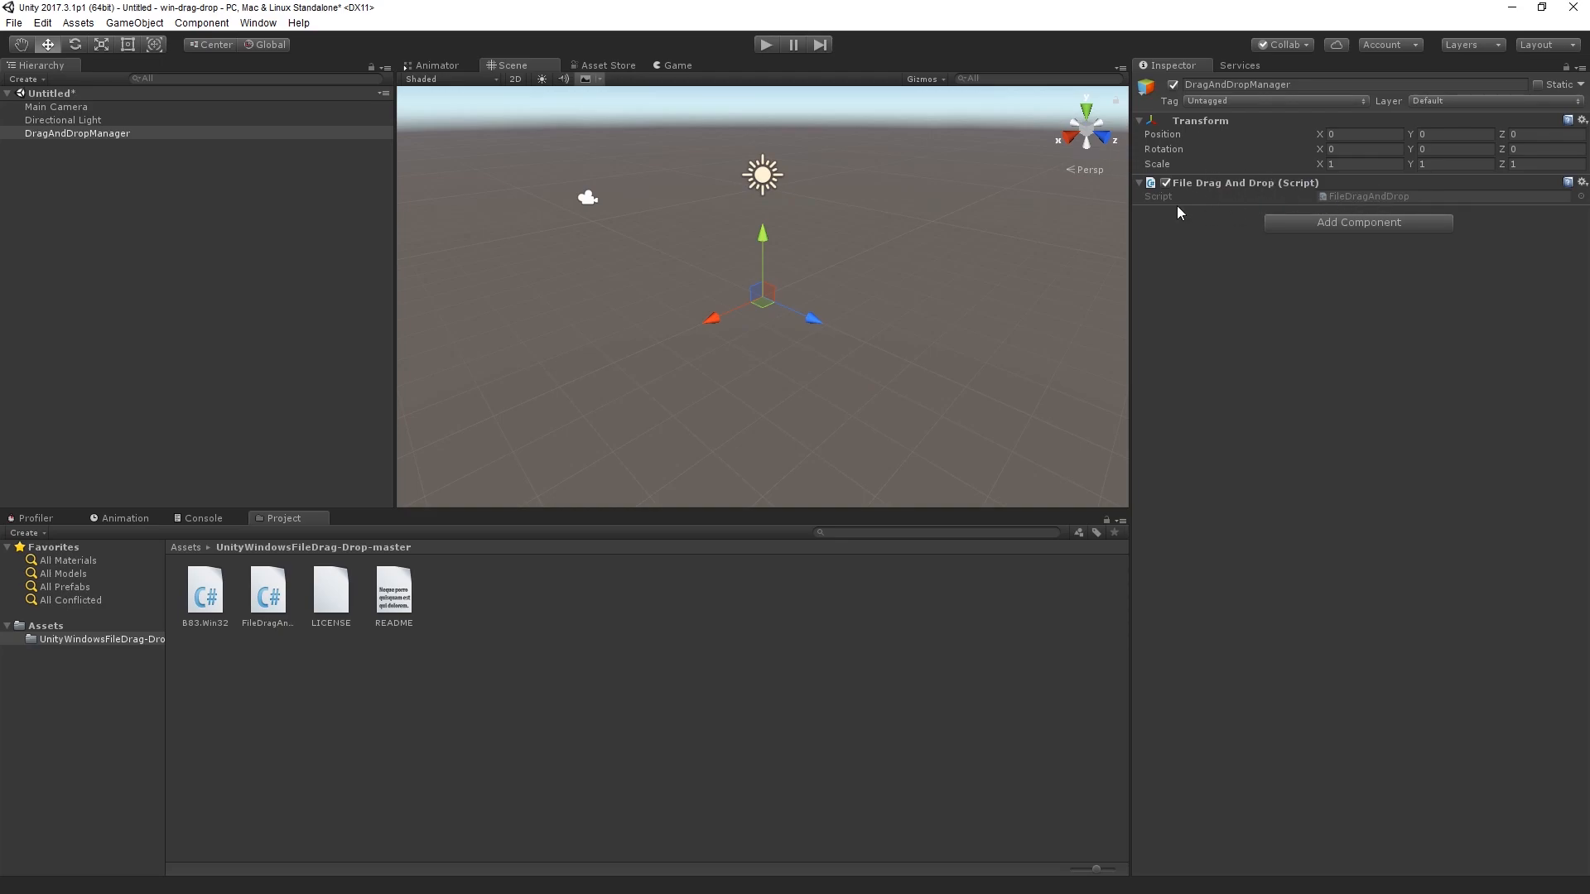
Save the current scene under the name 'main'.
click(13, 22)
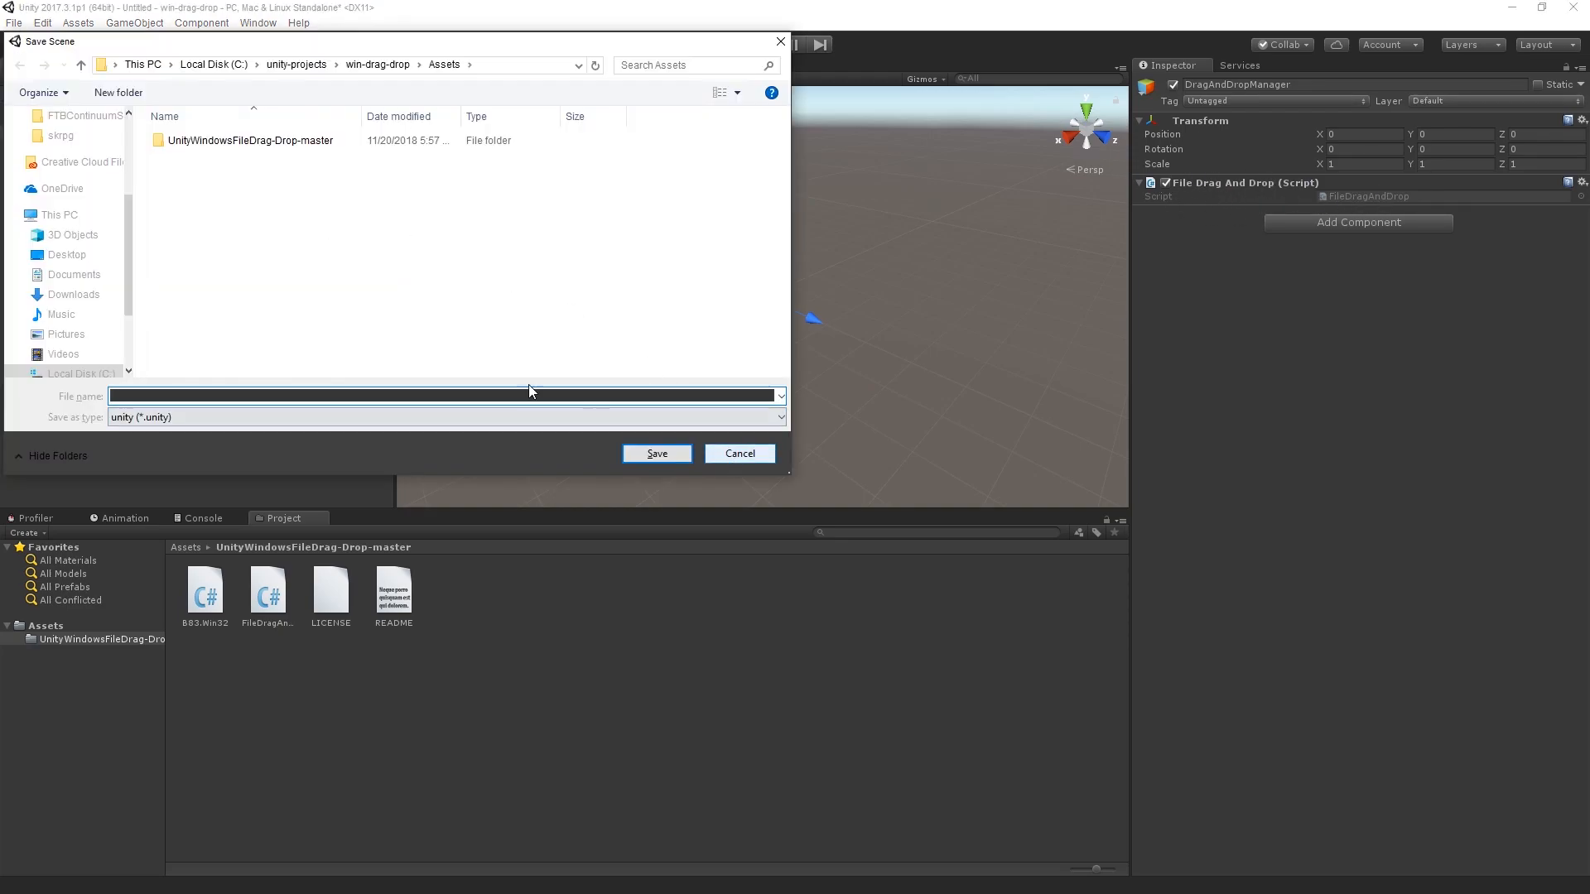
text(m)
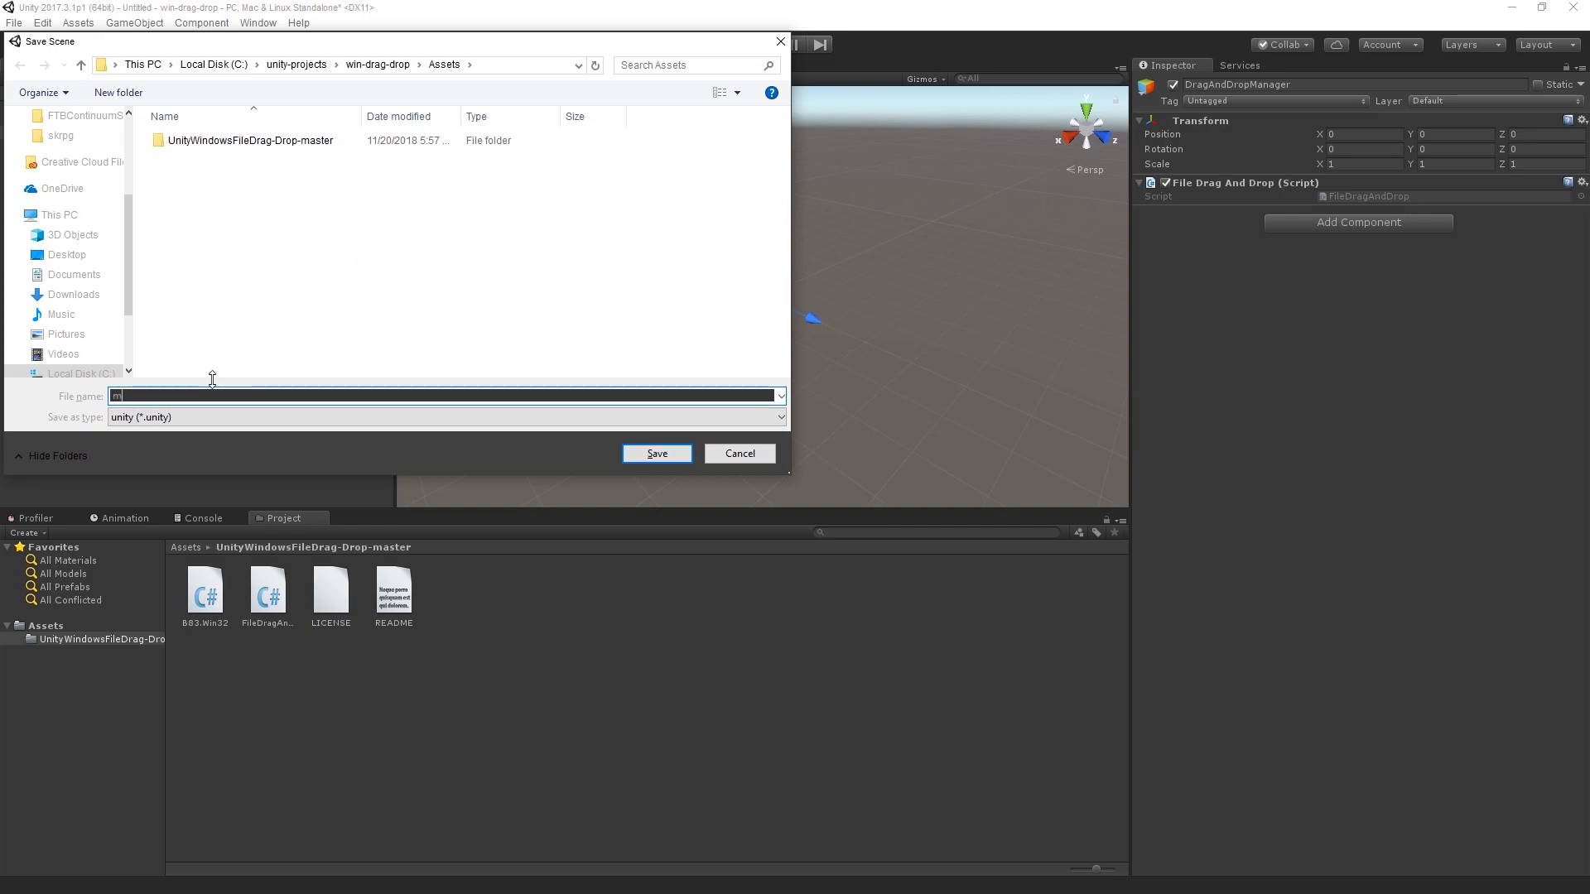
click(654, 453)
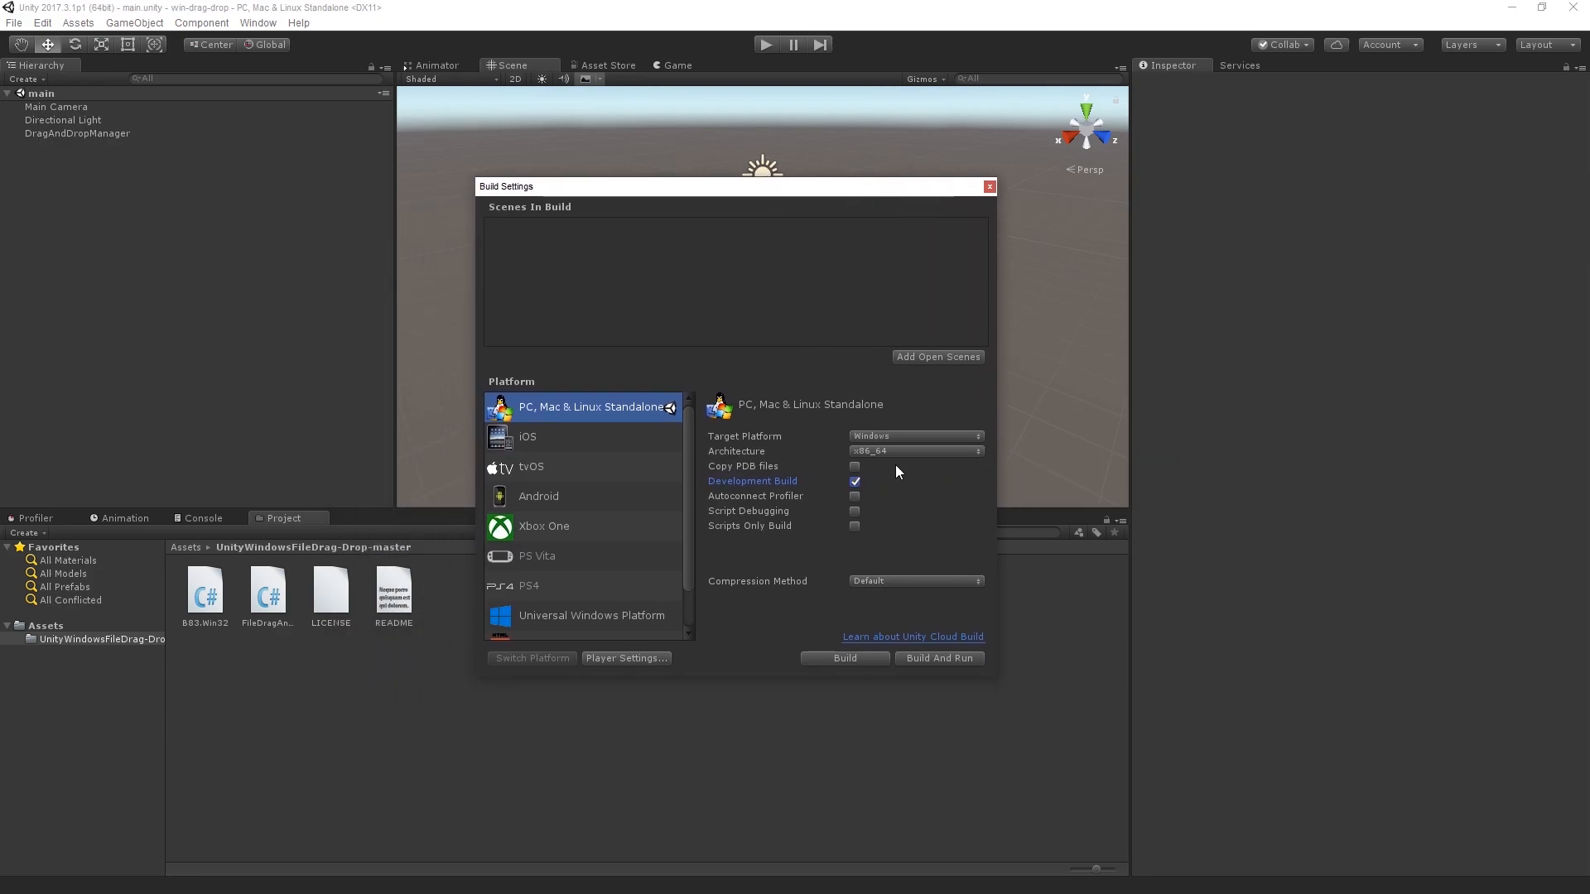
Build and run the Windows player with the file name 'main'.
click(842, 659)
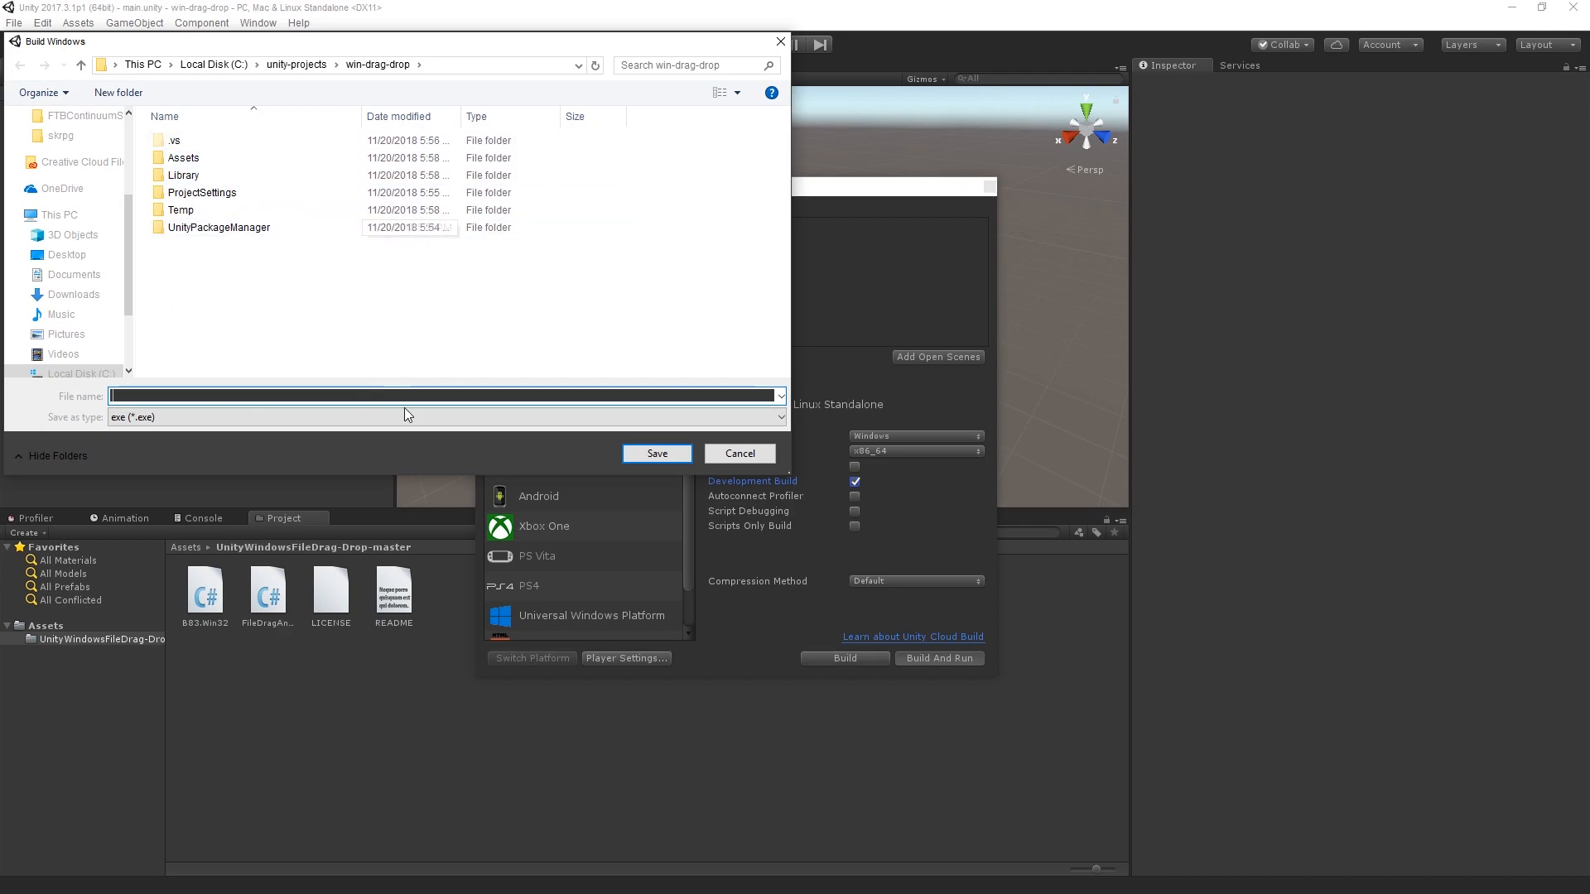
text(main)
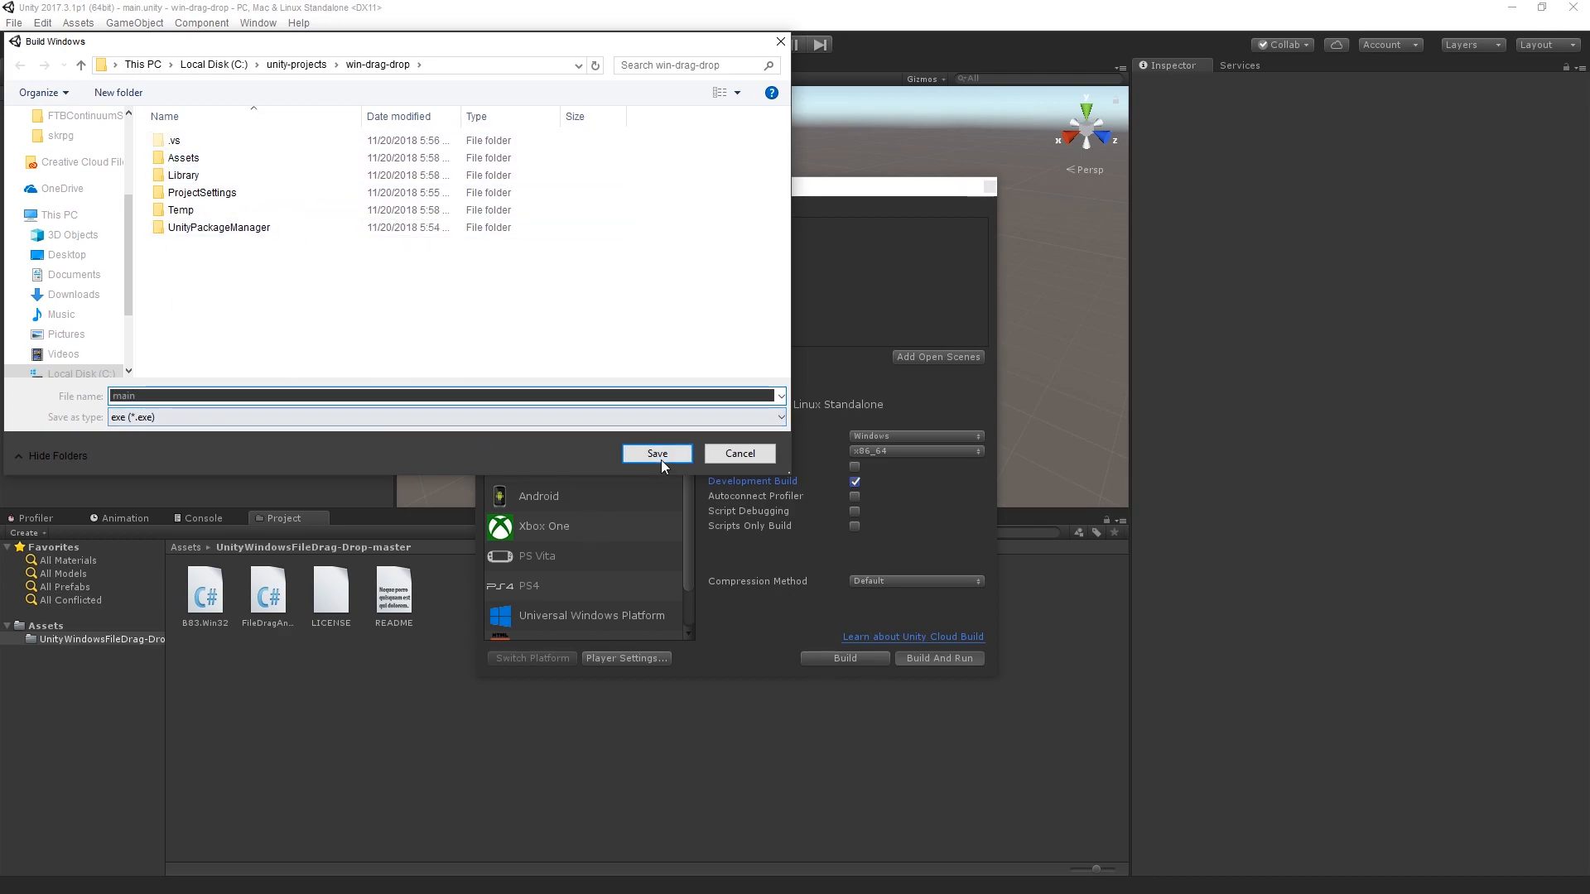
click(656, 453)
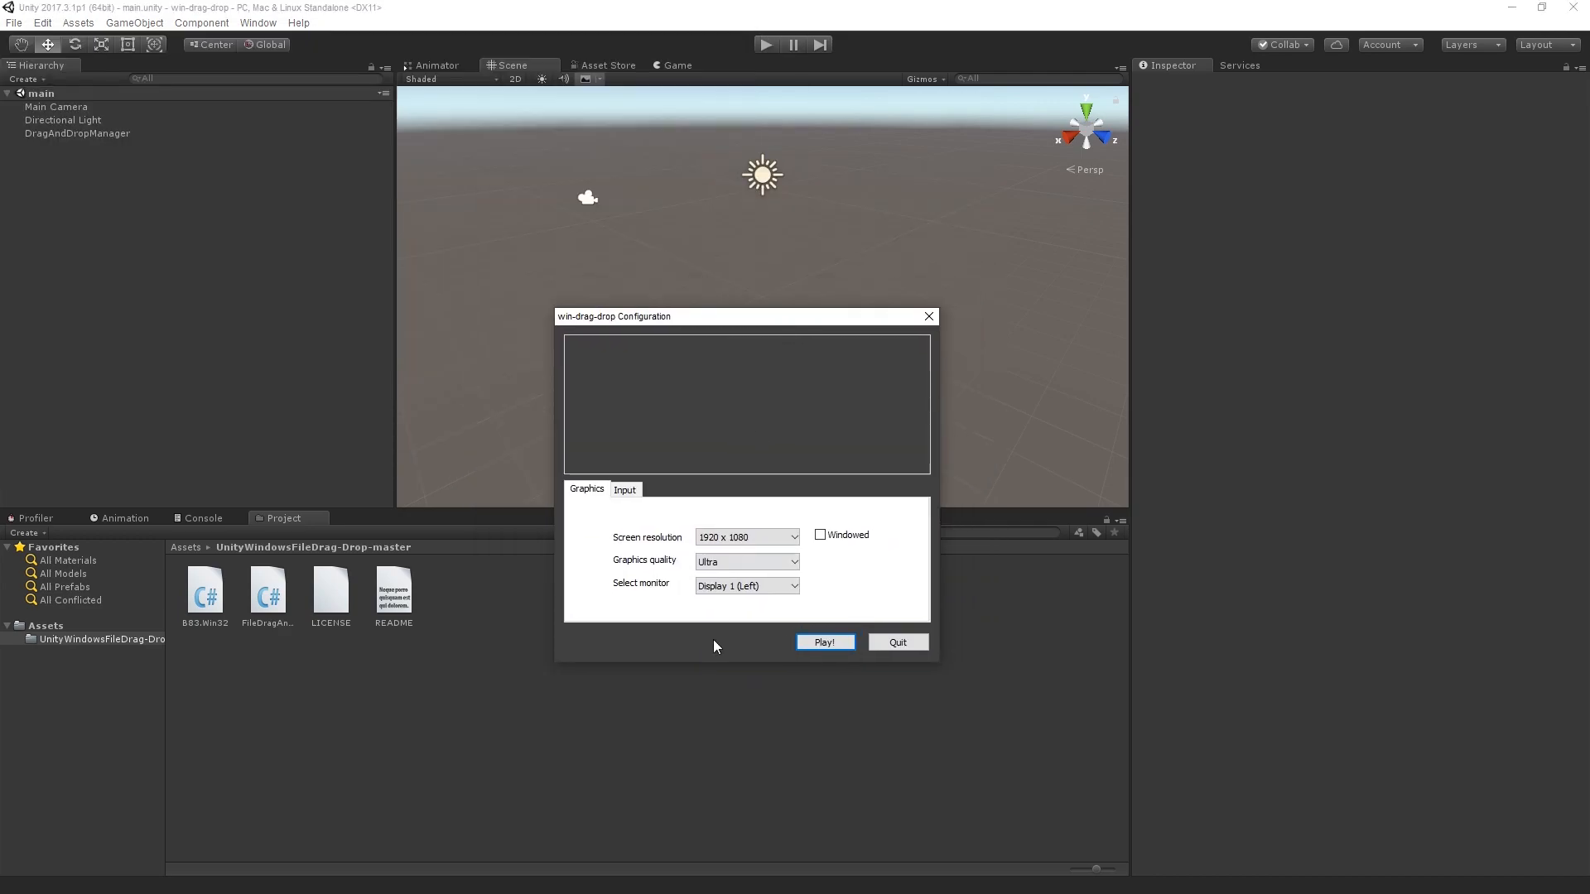
Choose 1280 x 1024 screen resolution and launch the game windowed.
click(745, 536)
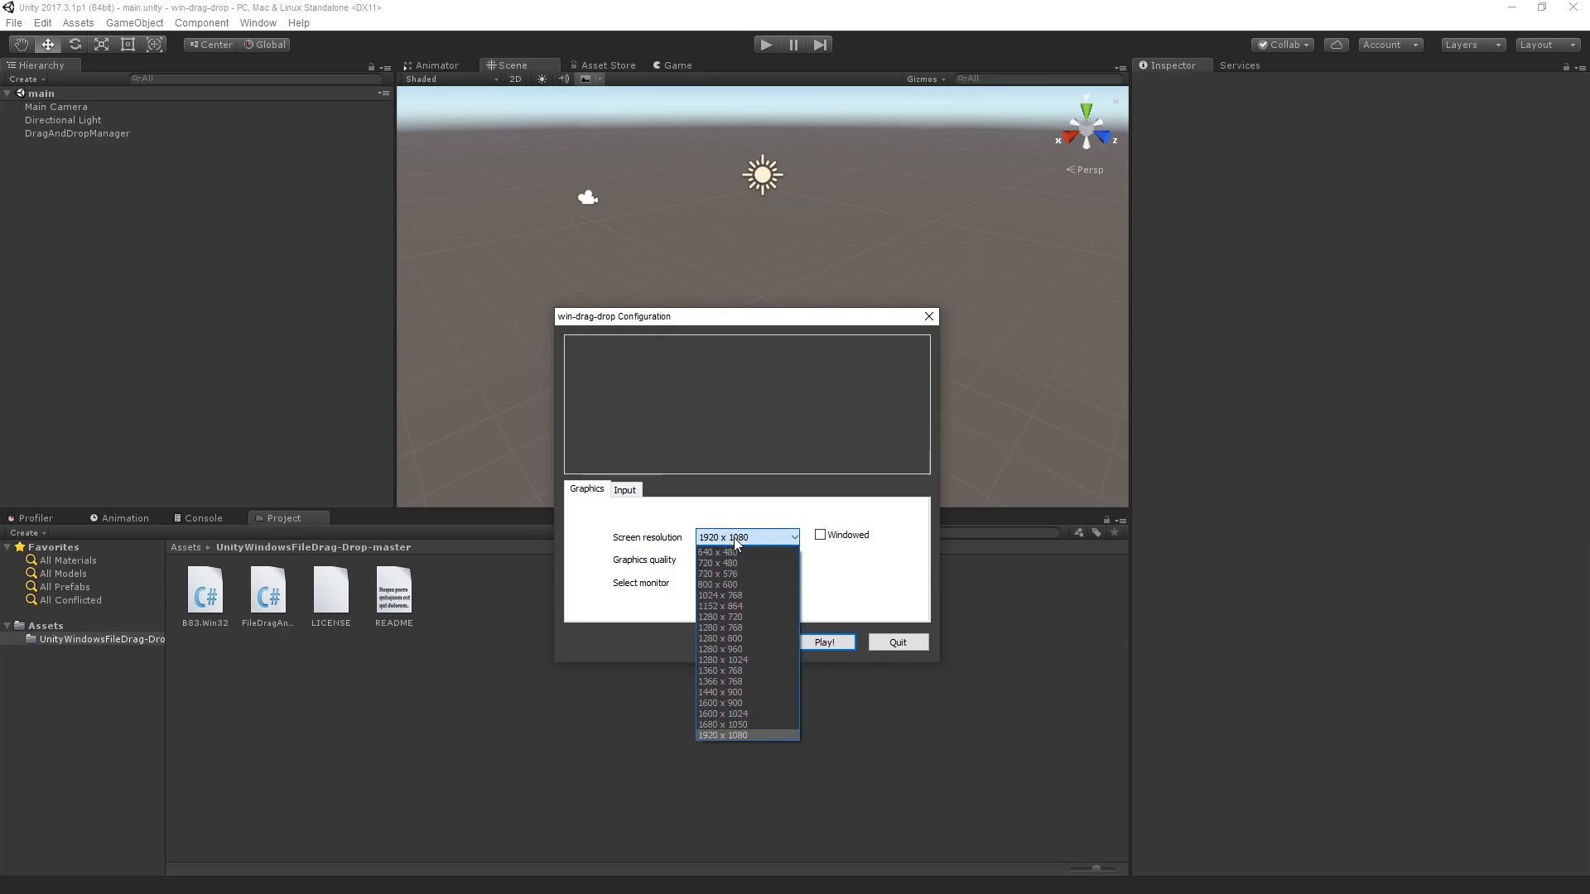
mouse_move(746, 660)
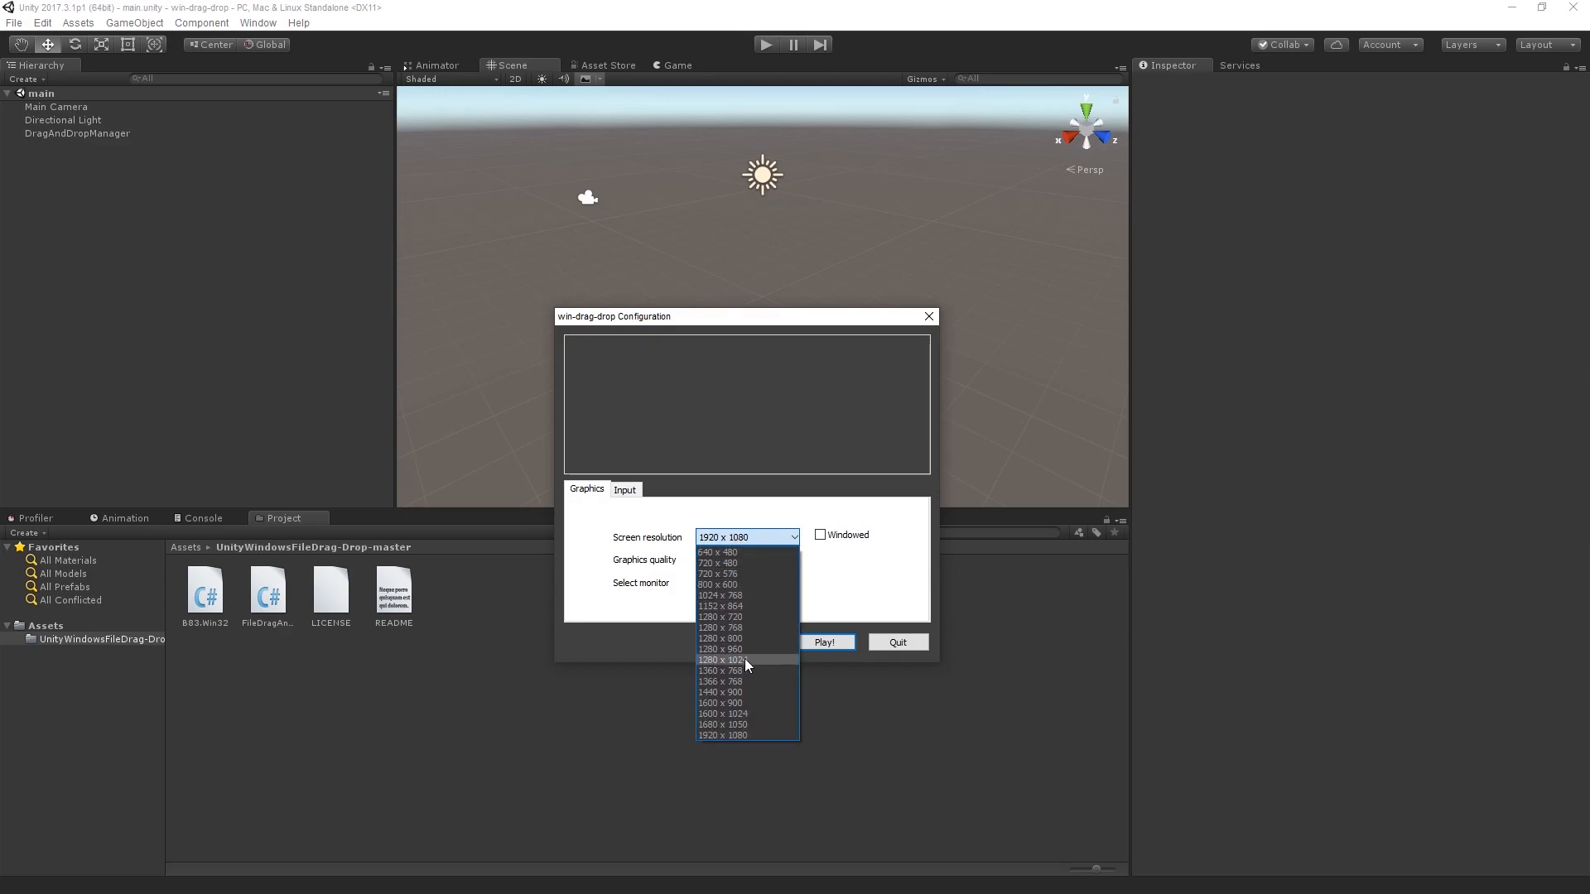
click(720, 659)
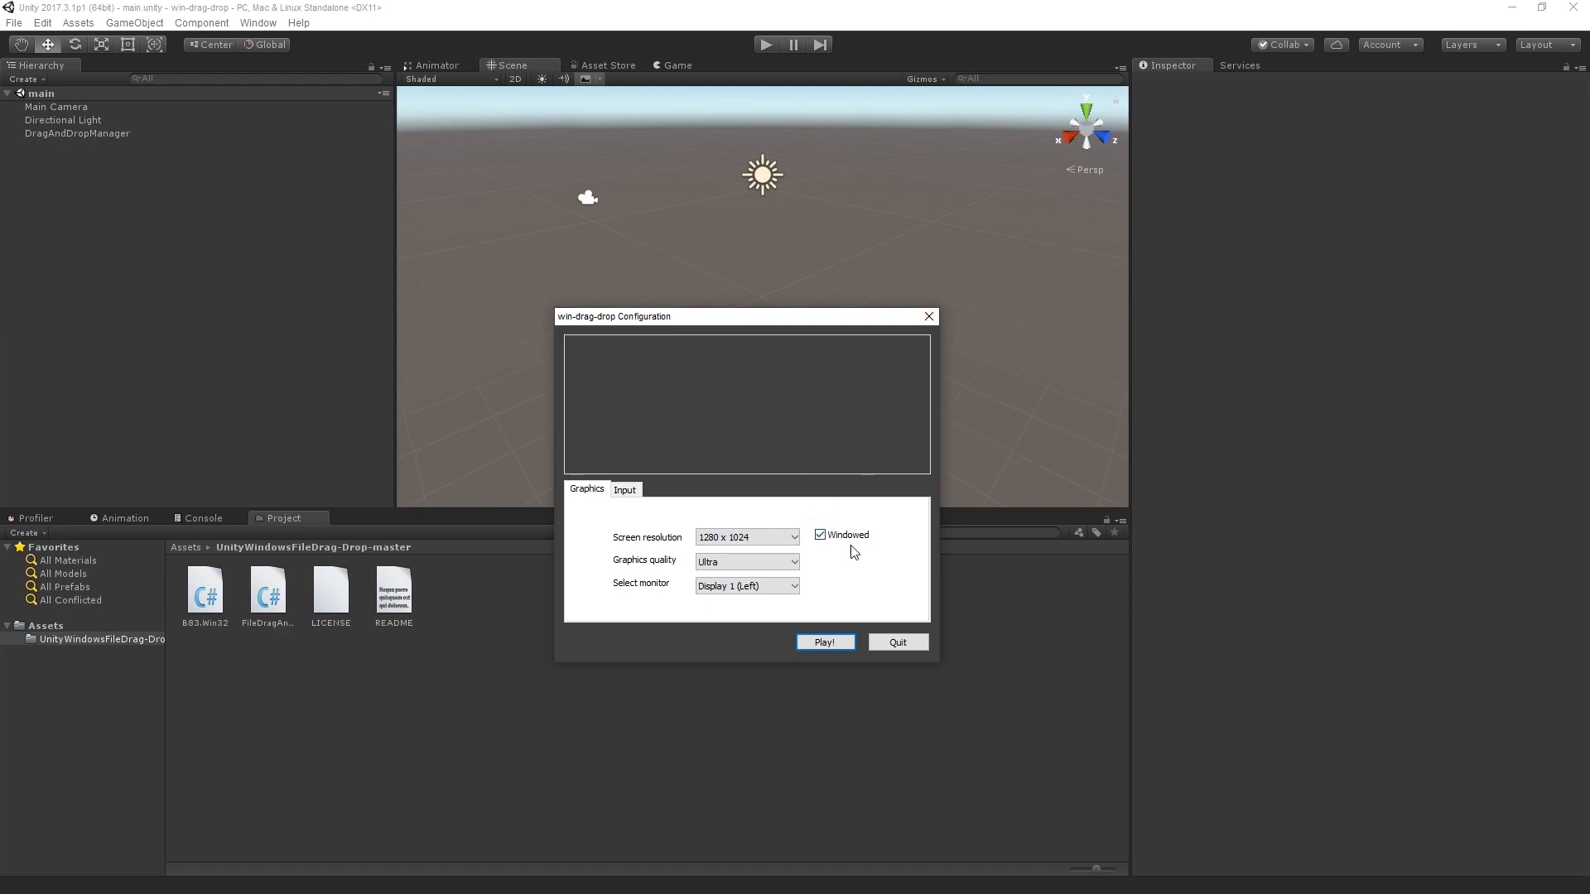
click(824, 642)
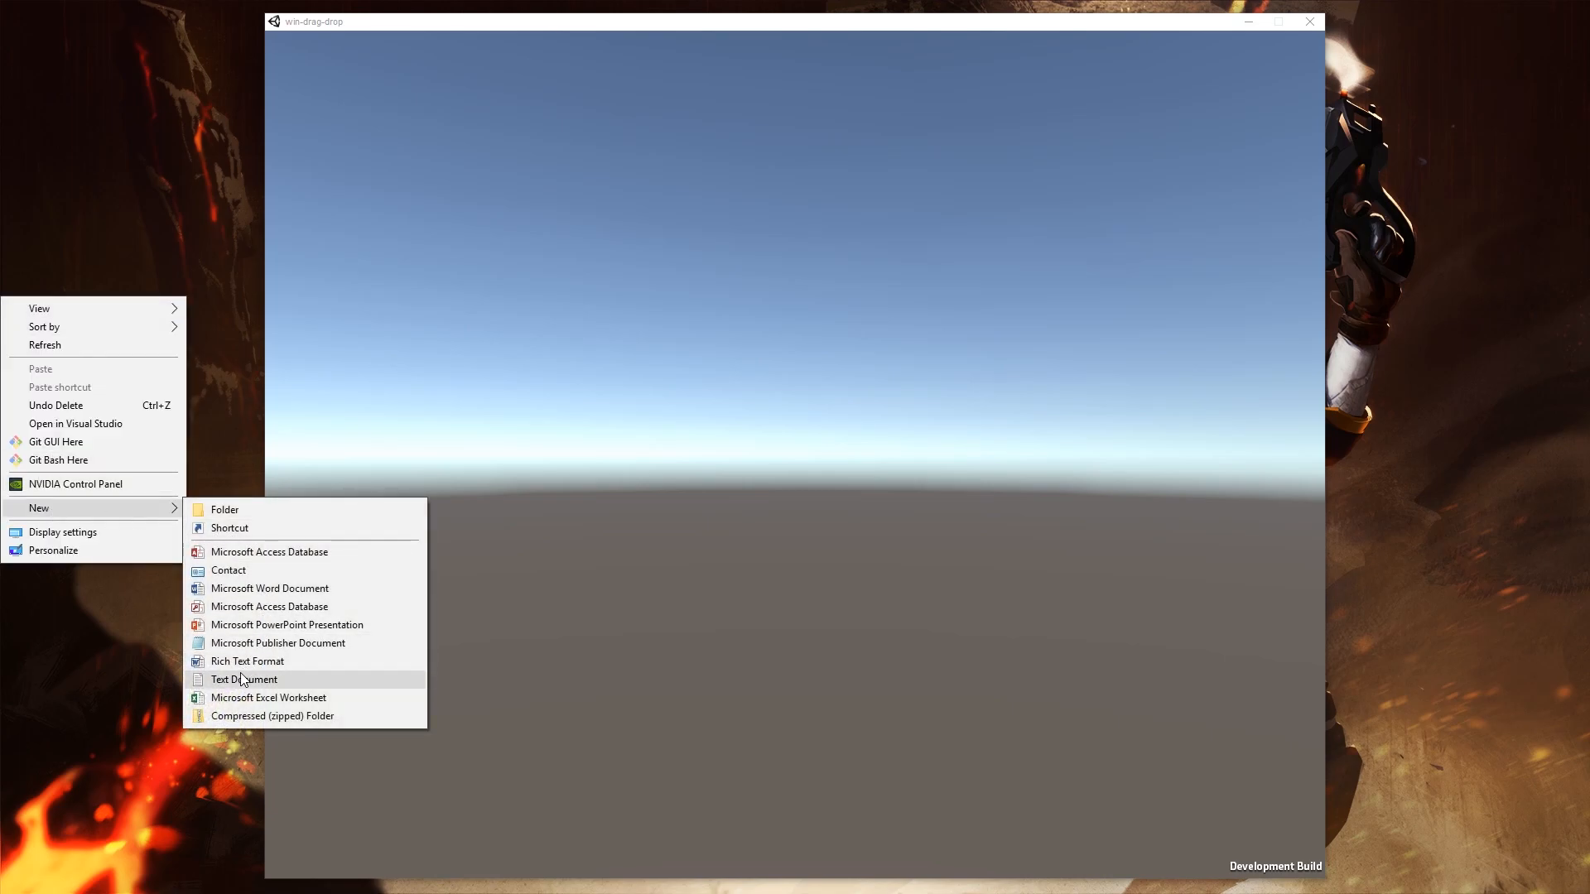
Create a new text document named dragtest.txt on the desktop.
click(244, 679)
text(dragtest.txt)
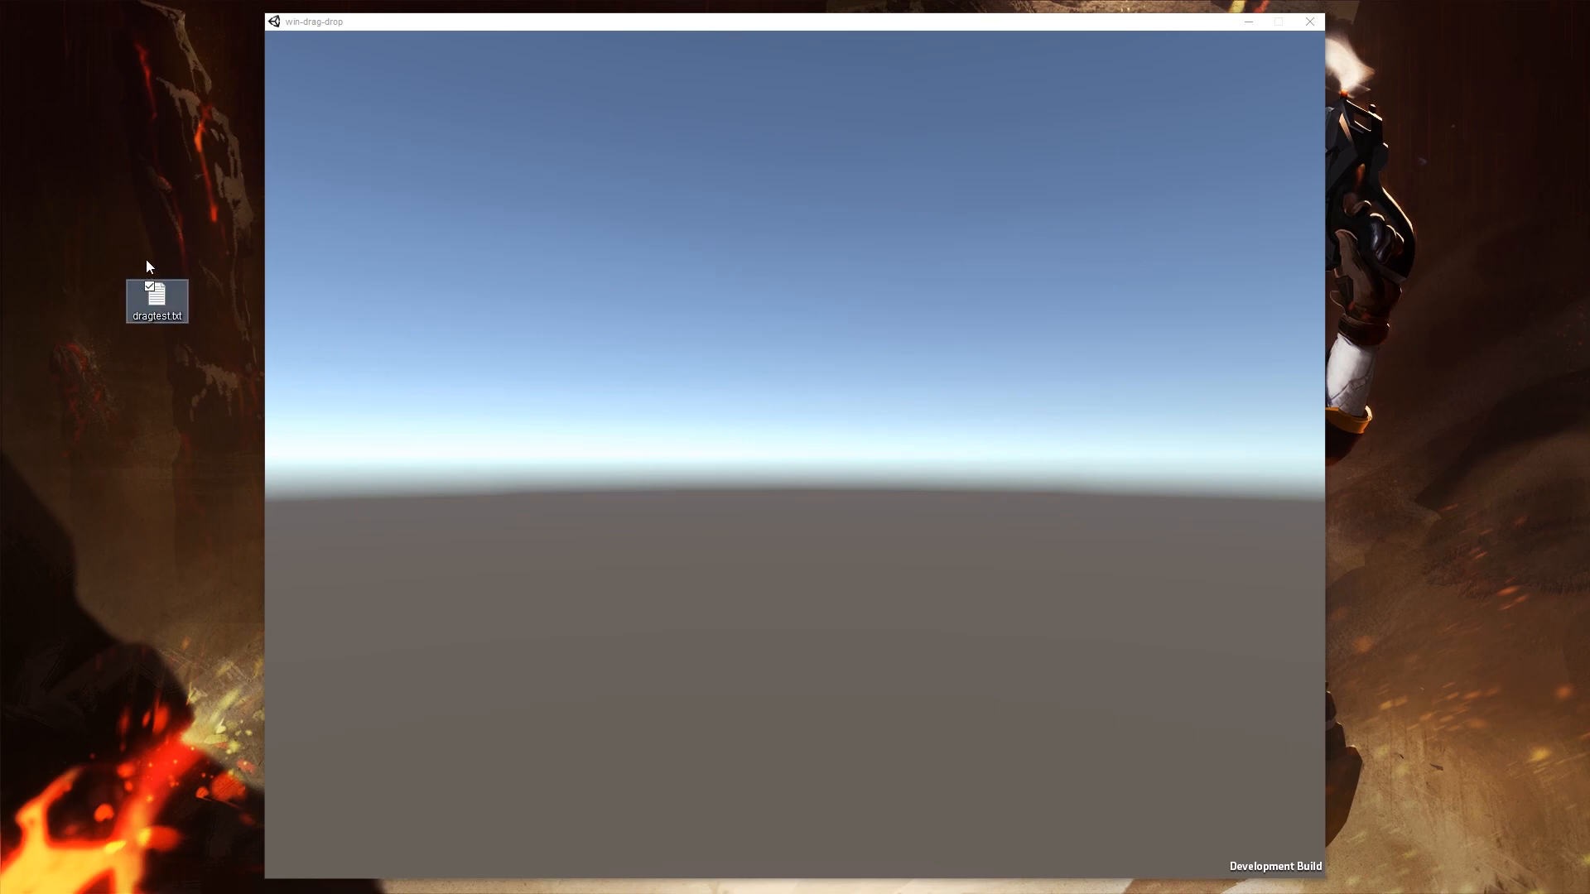
Drag dragtest.txt from the desktop onto the running game window.
drag(158, 294, 705, 406)
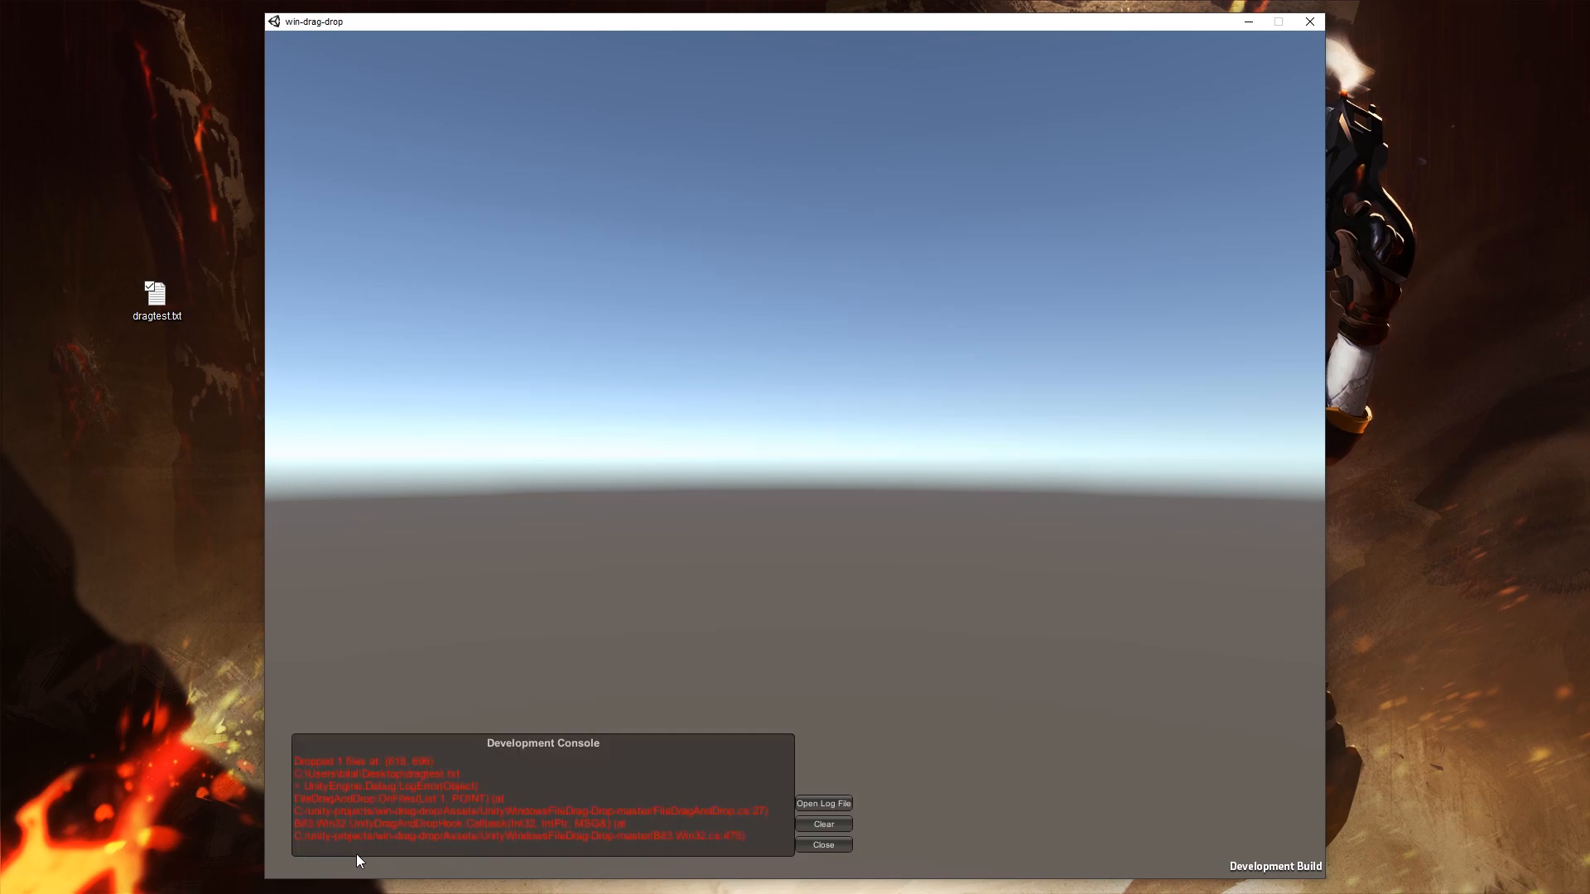
mouse_move(388, 772)
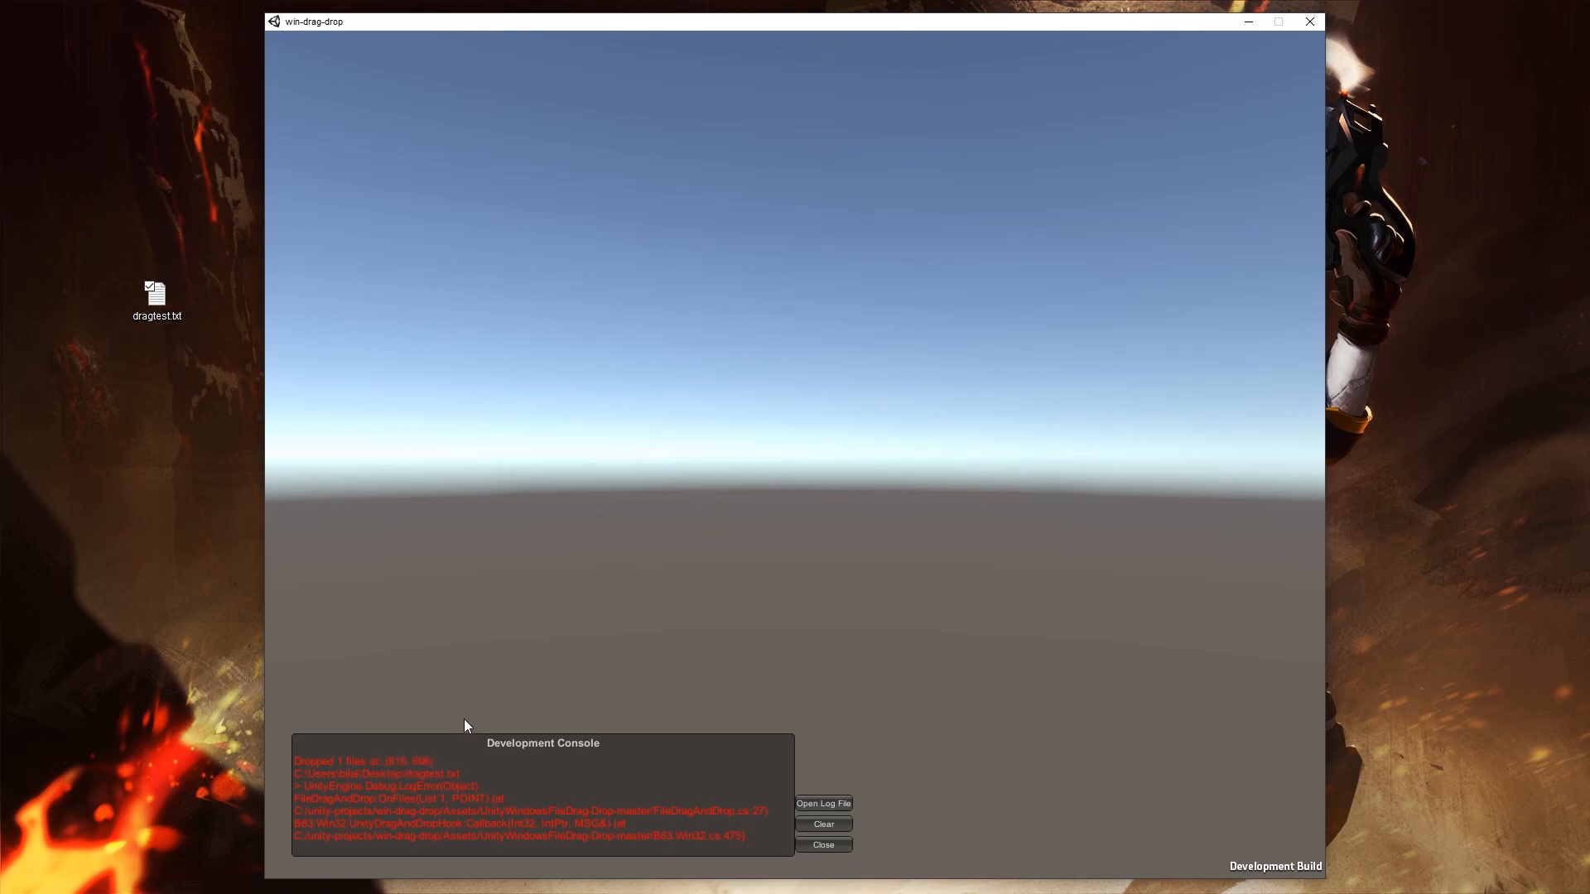
mouse_move(396, 619)
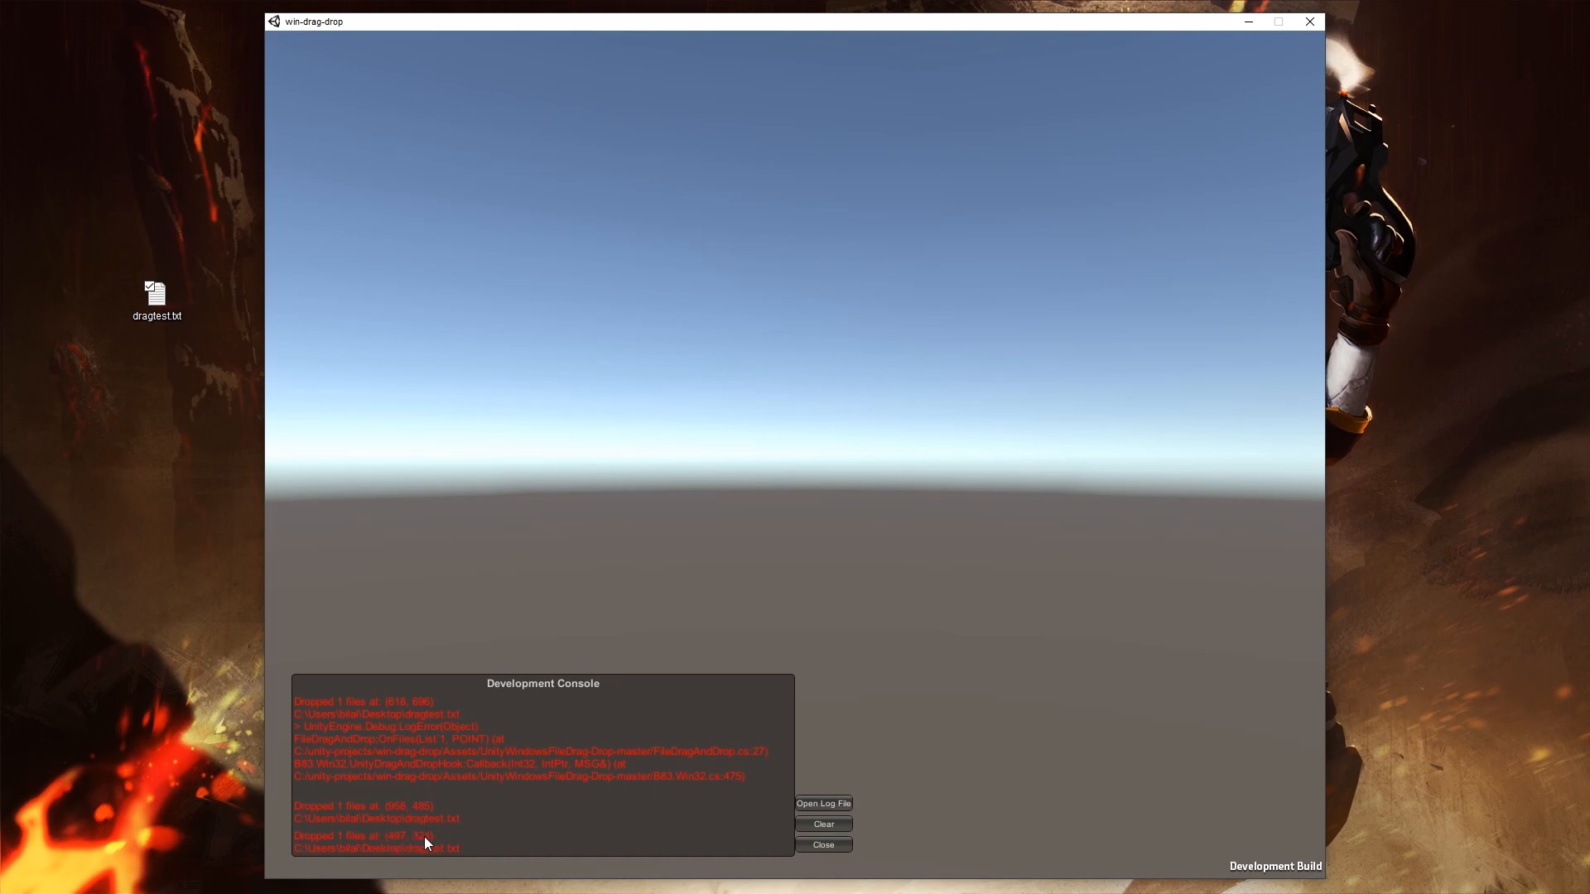
mouse_move(268, 772)
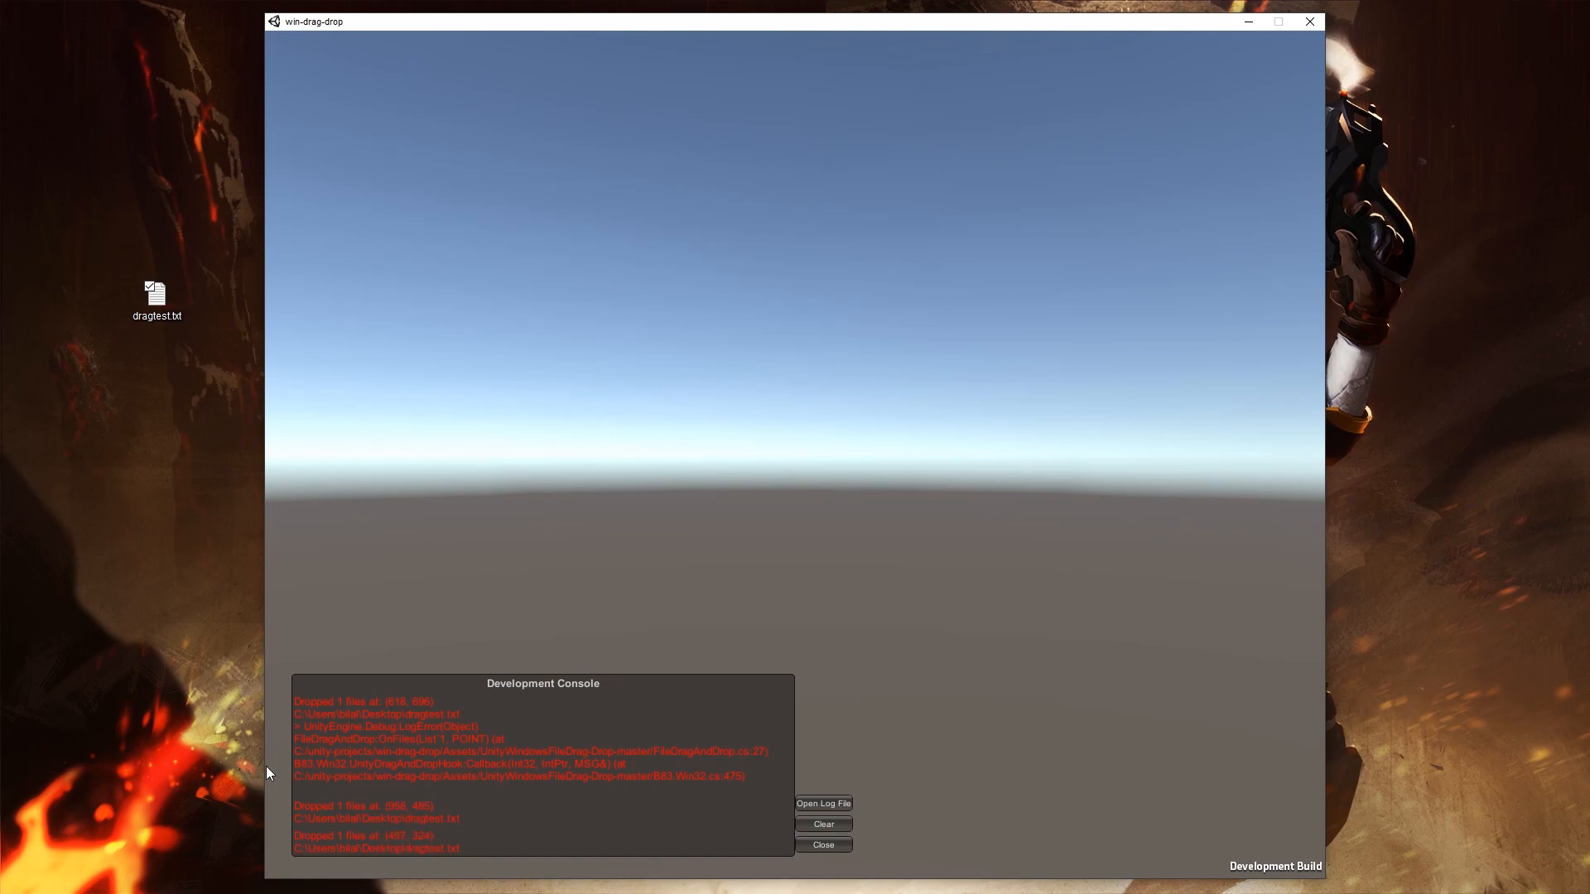